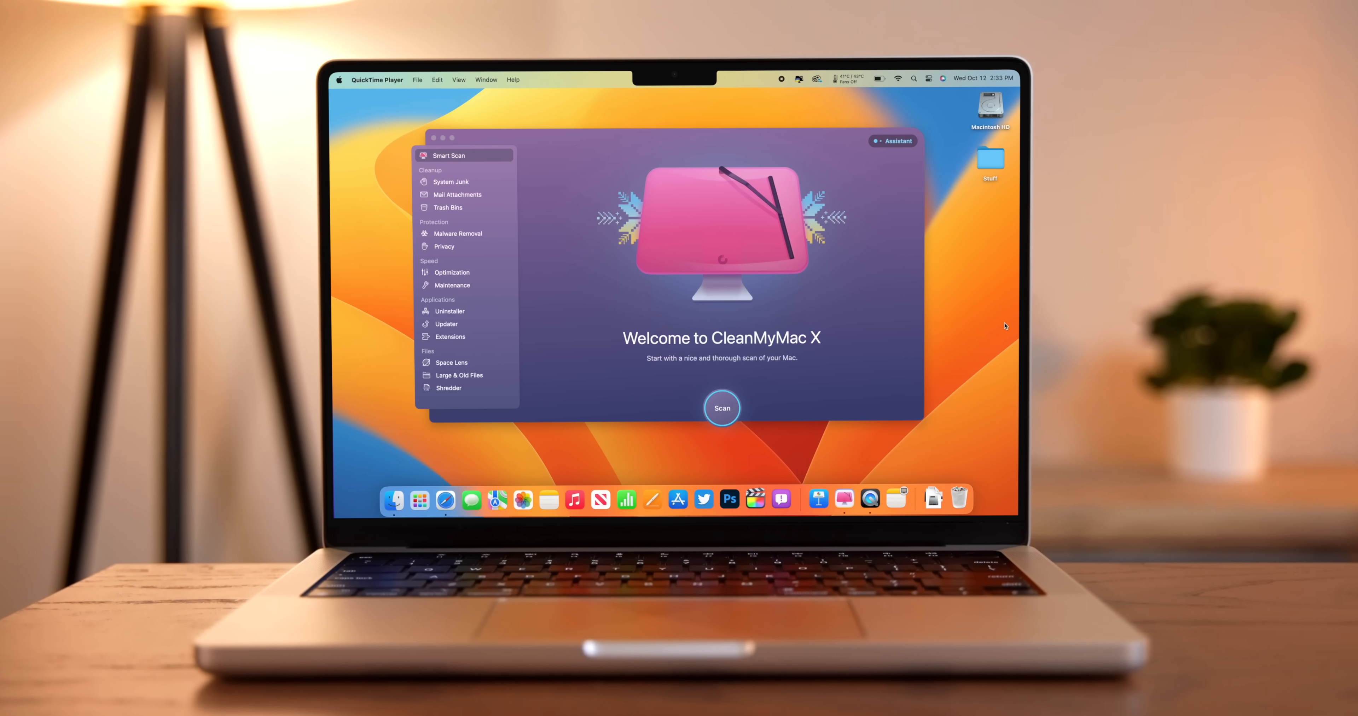
Run Smart Scan, then review the junk details, Space Lens disk usage and Malware Removal results.
click(723, 409)
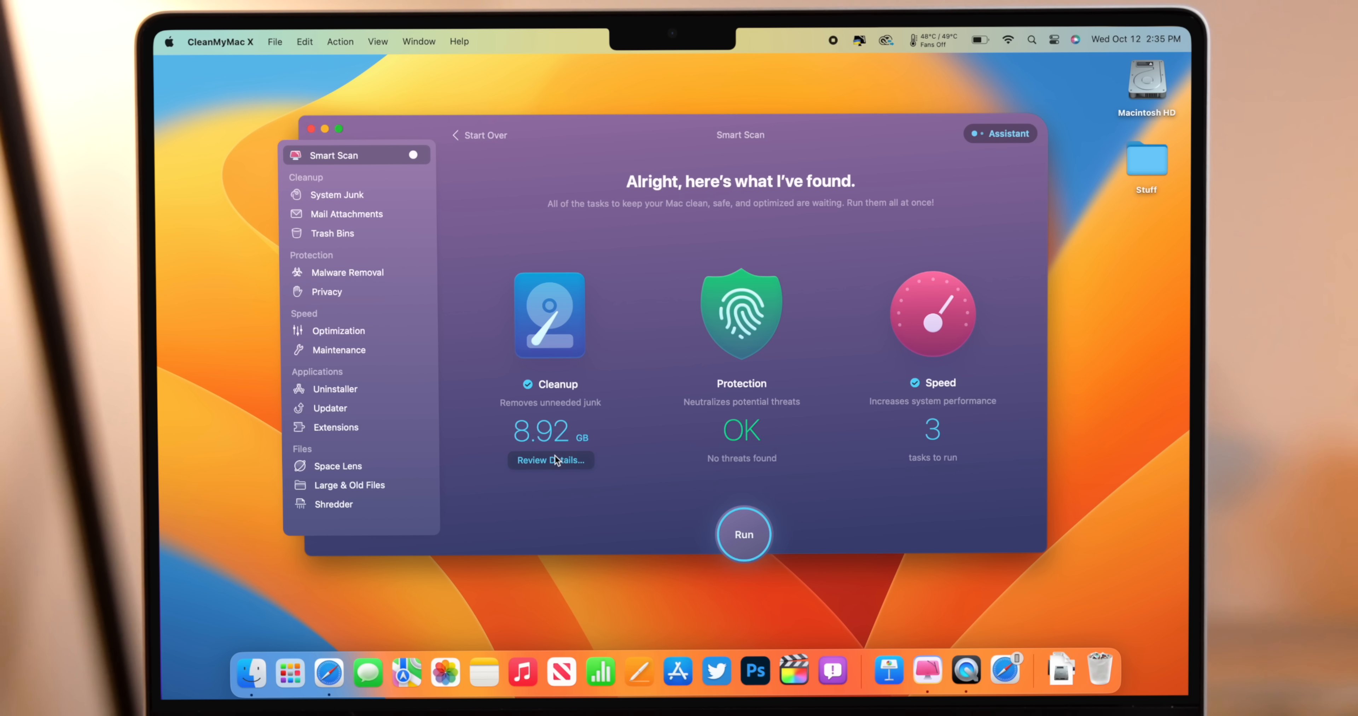
click(551, 460)
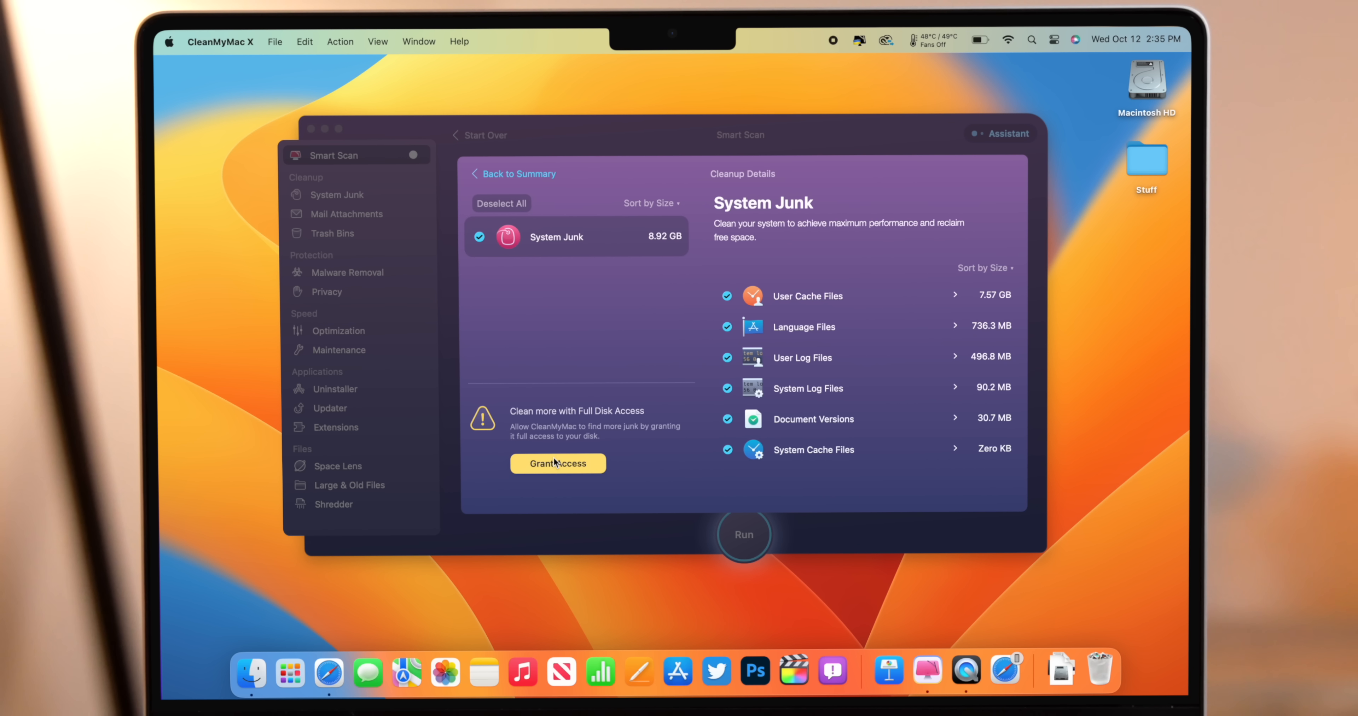
click(338, 466)
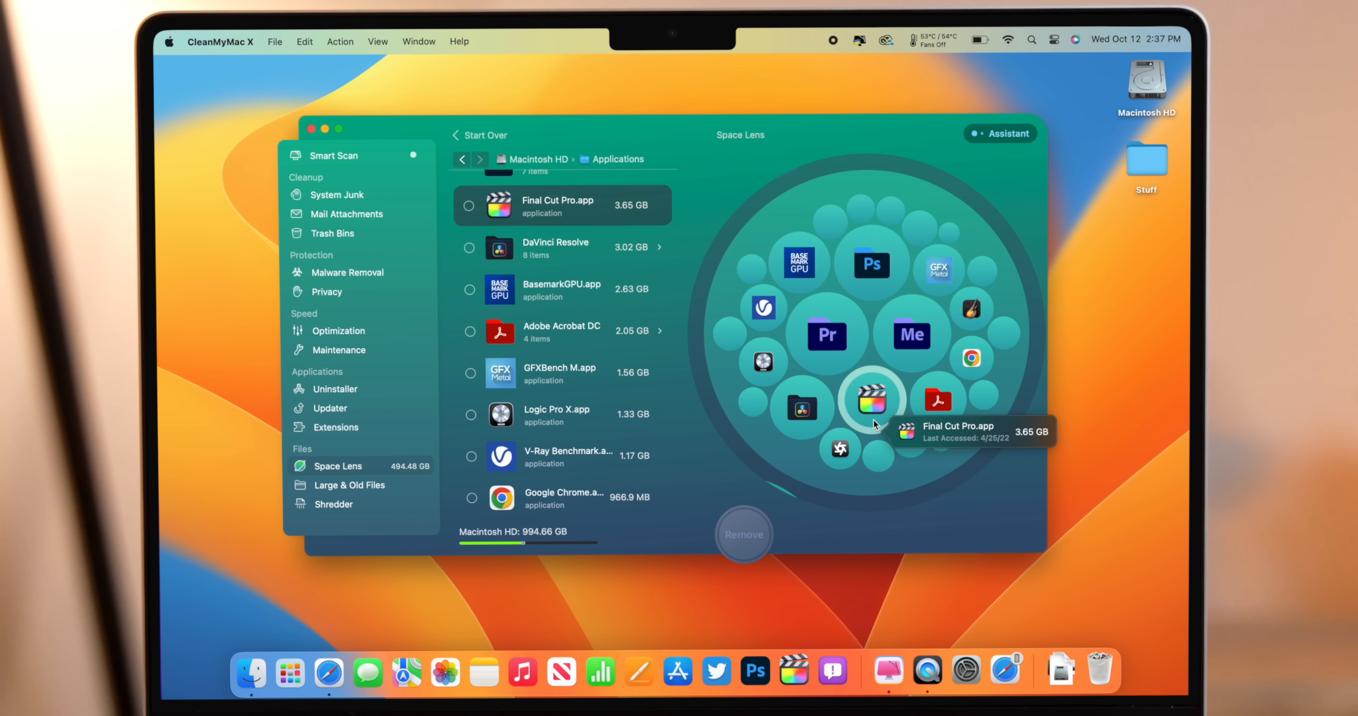
click(347, 271)
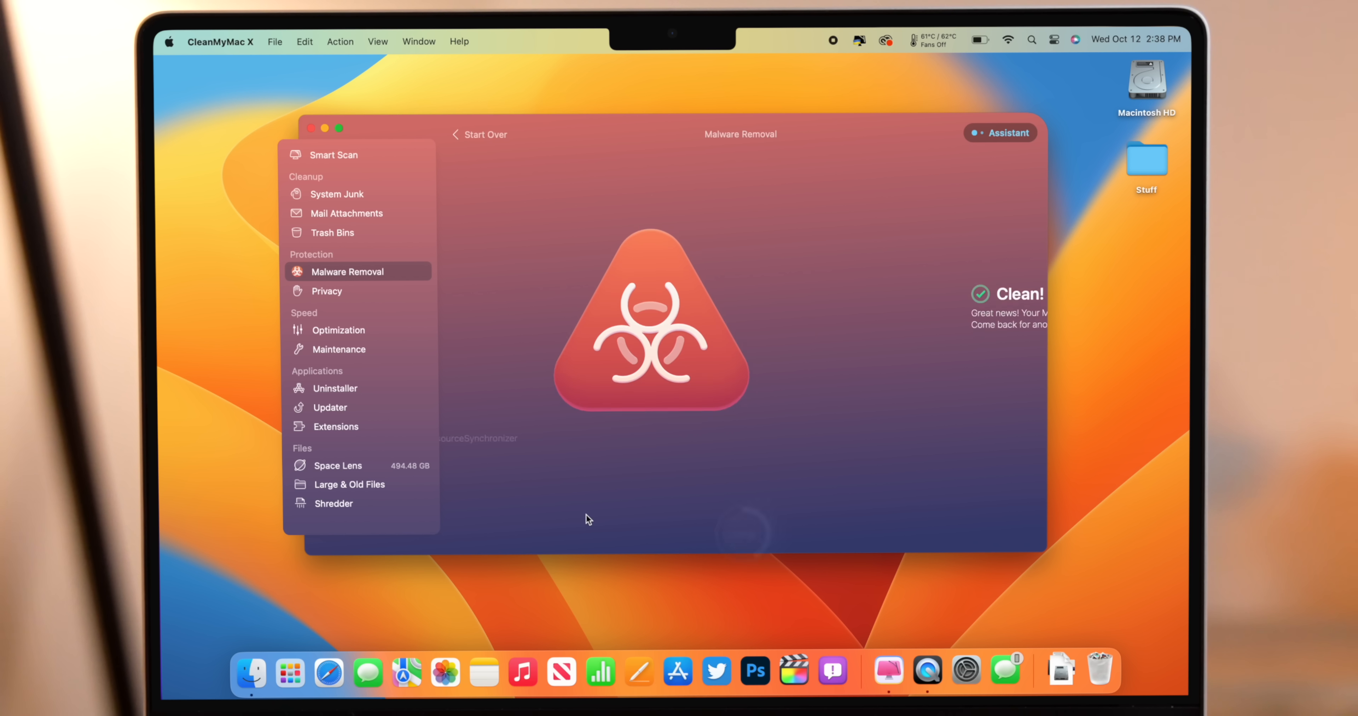
Bring up the CleanMyMac menu bar overview of storage, memory and battery.
click(1001, 133)
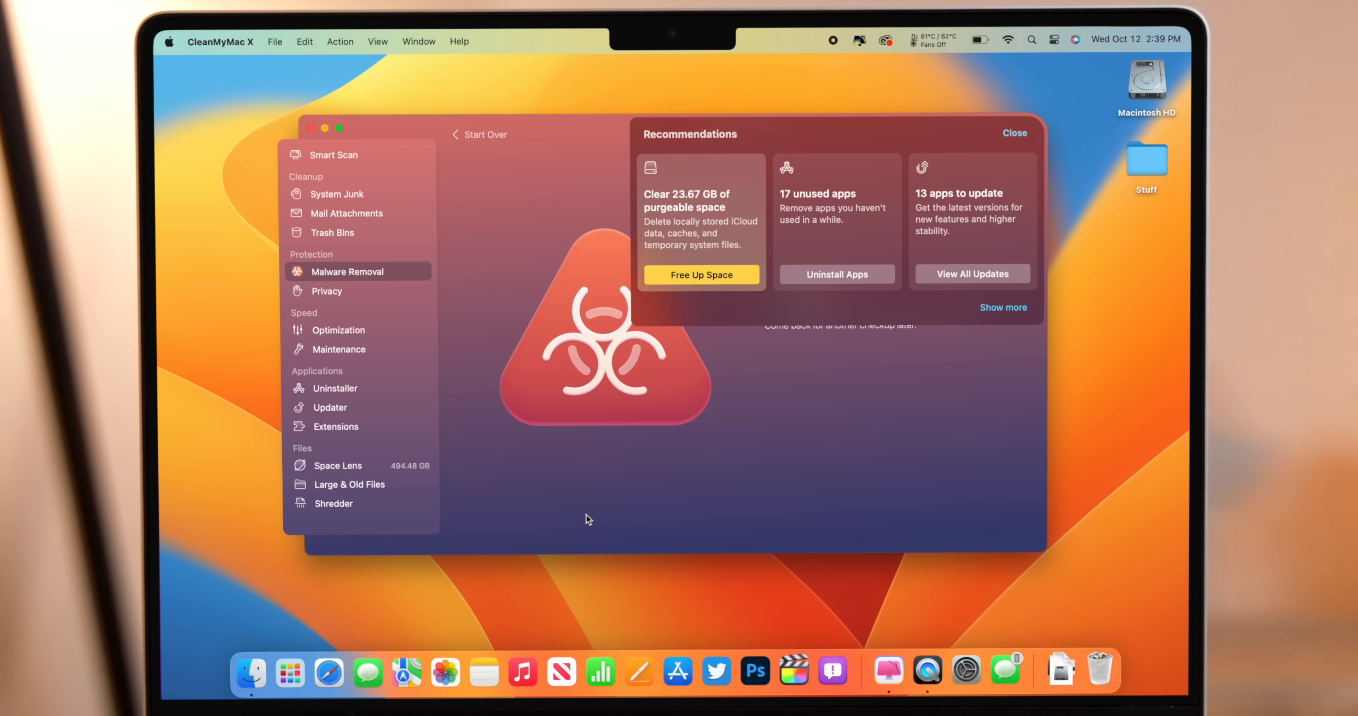
click(1015, 133)
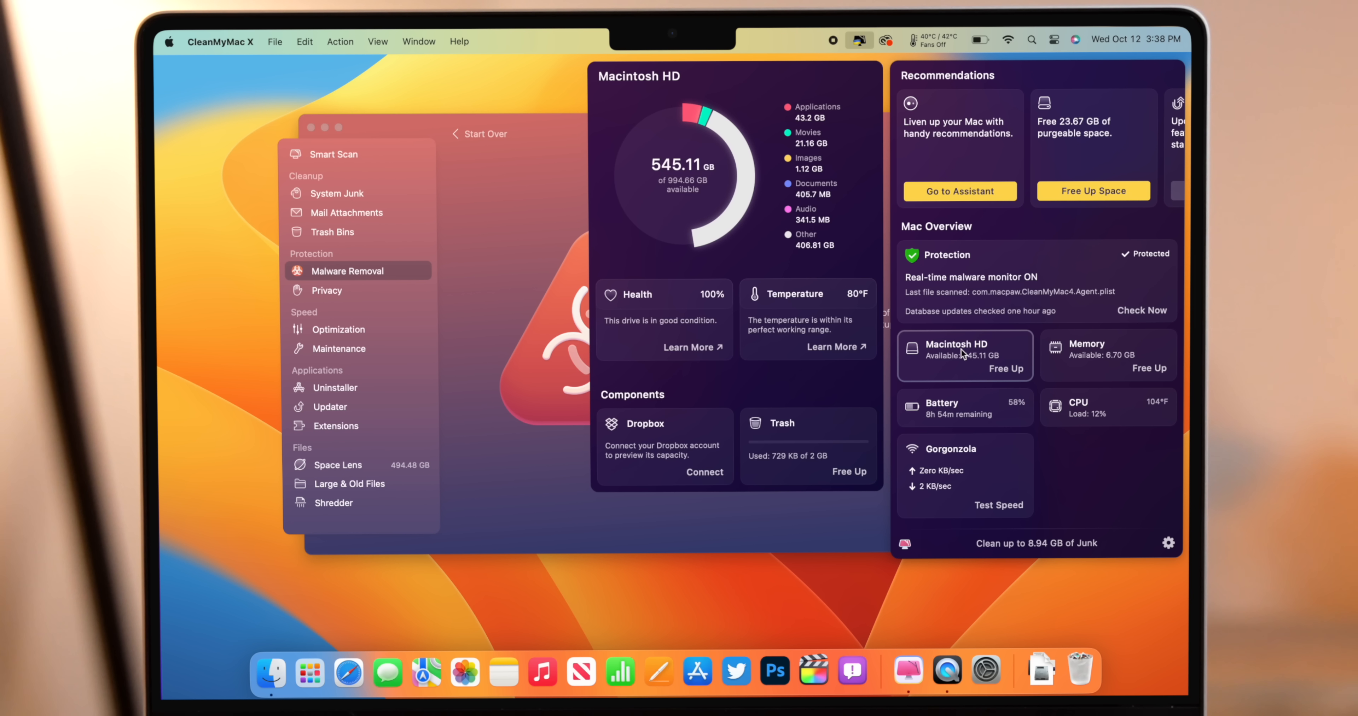
click(1084, 409)
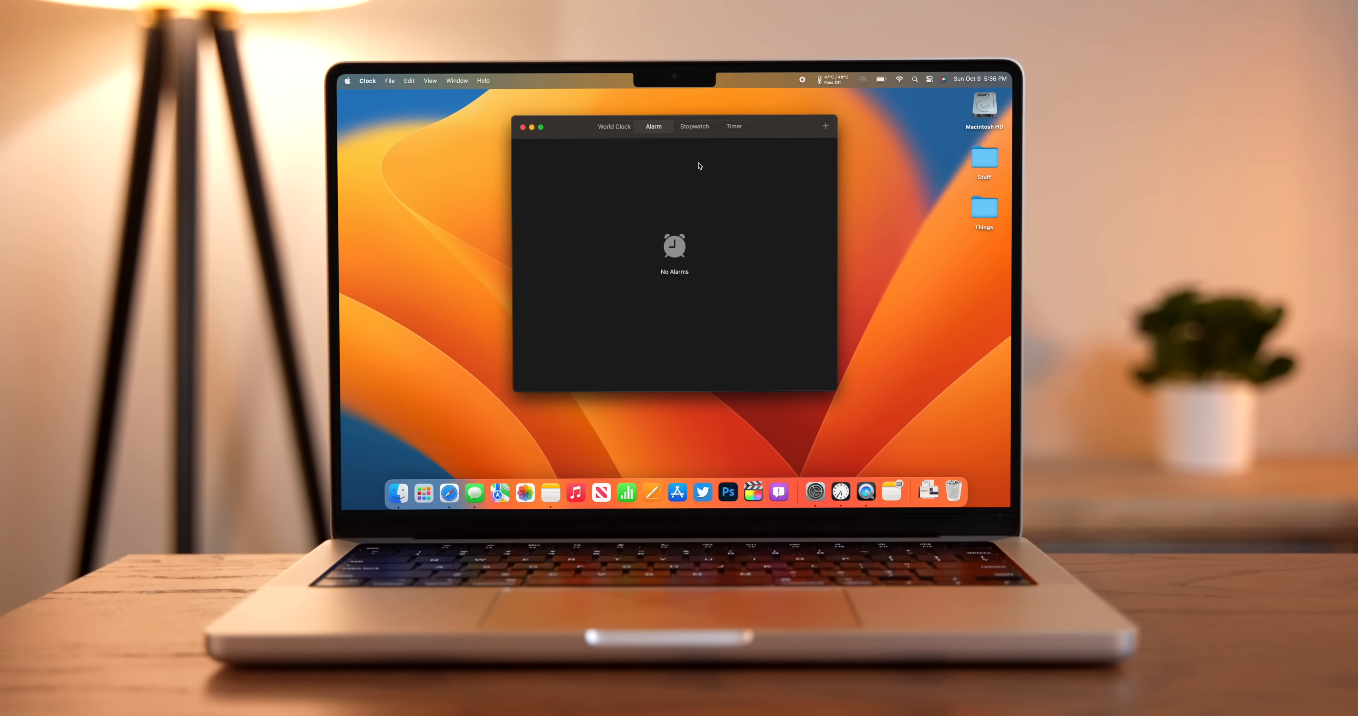
Time a short lap with the stopwatch, then stop and reset it to zero.
click(693, 127)
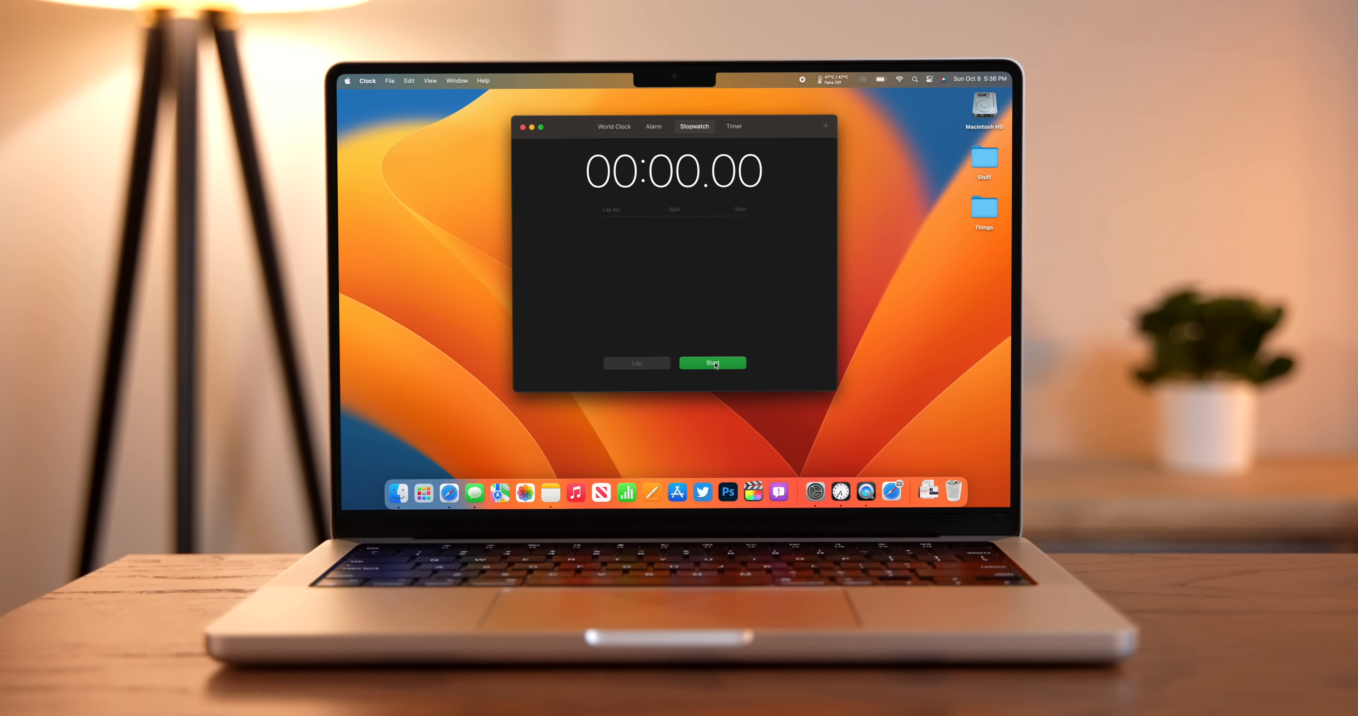
click(712, 364)
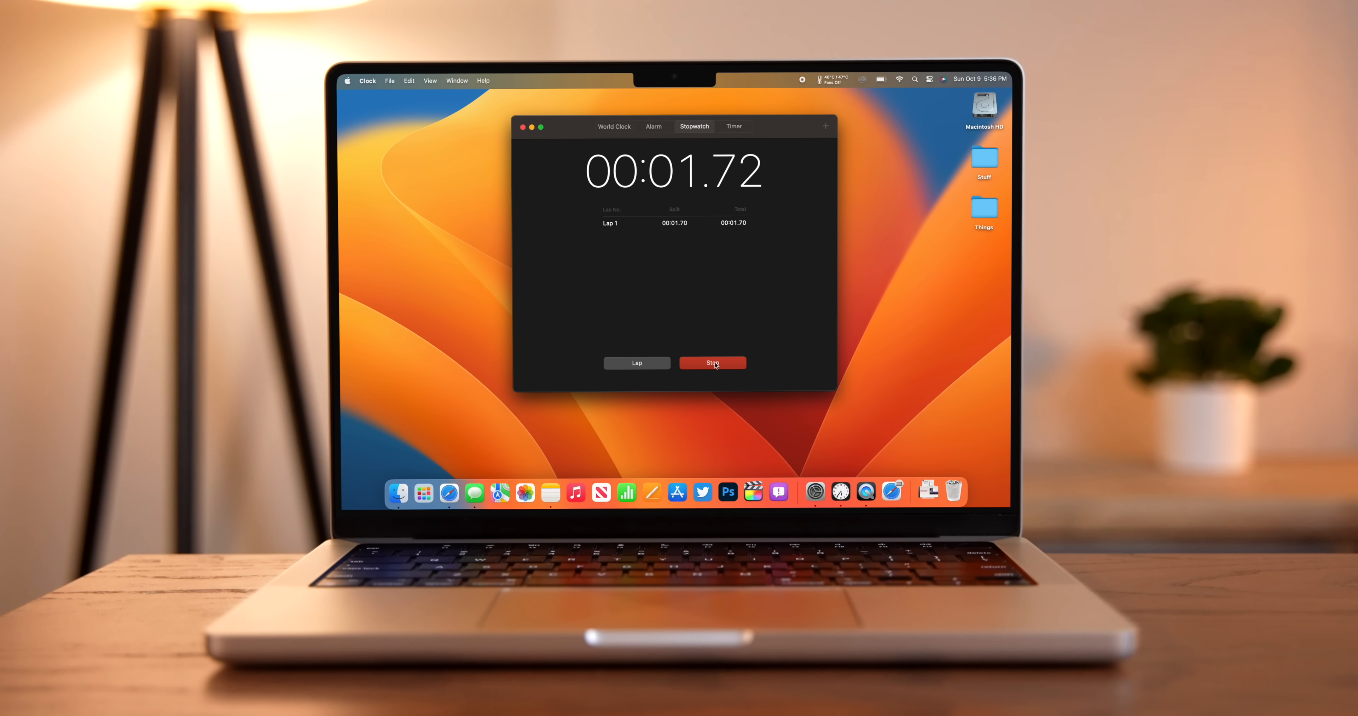
click(712, 363)
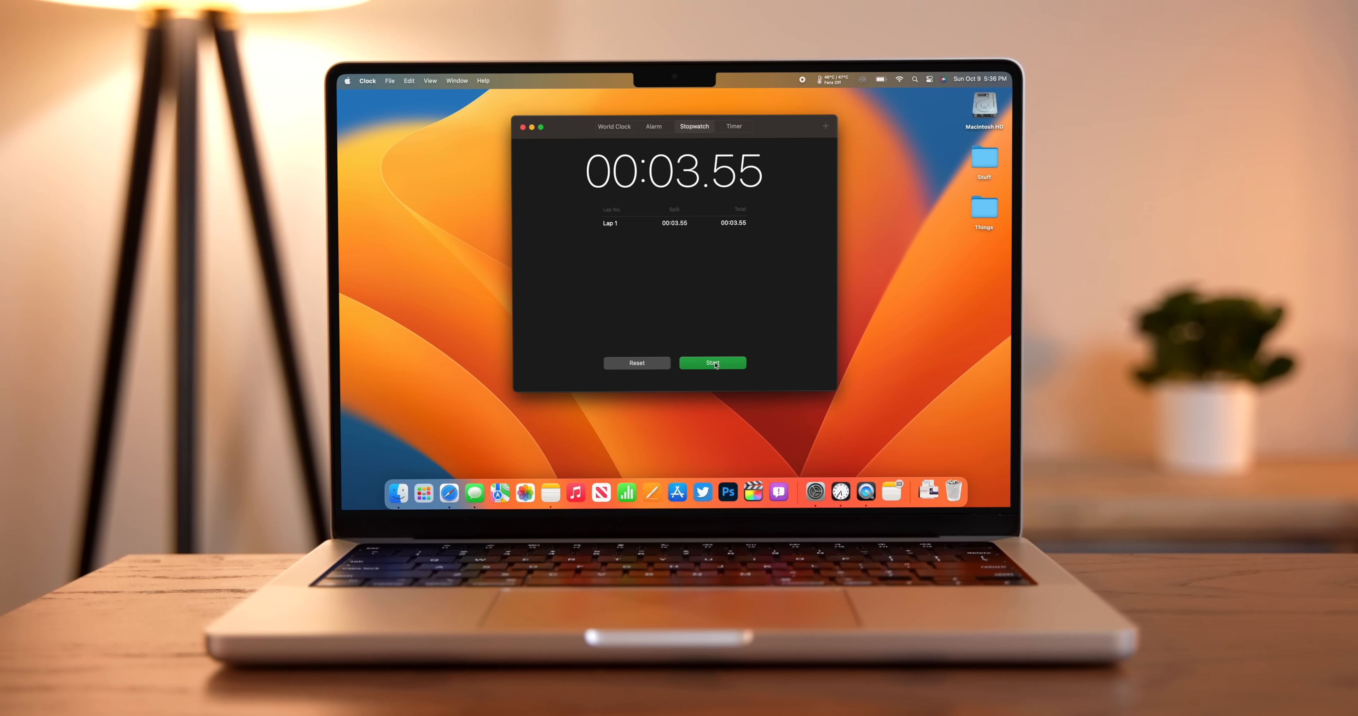
click(636, 364)
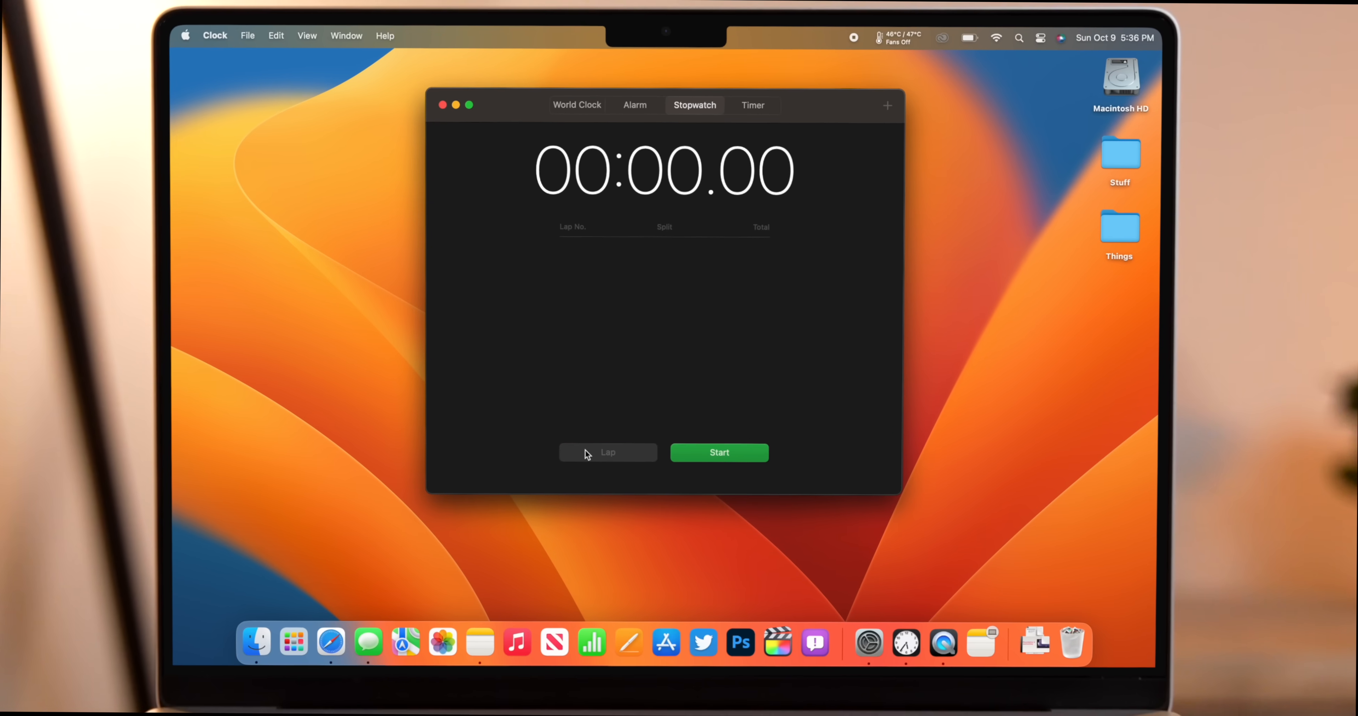
Check the 10-minute countdown timer, then start adding a new 4:20 PM alarm.
click(754, 106)
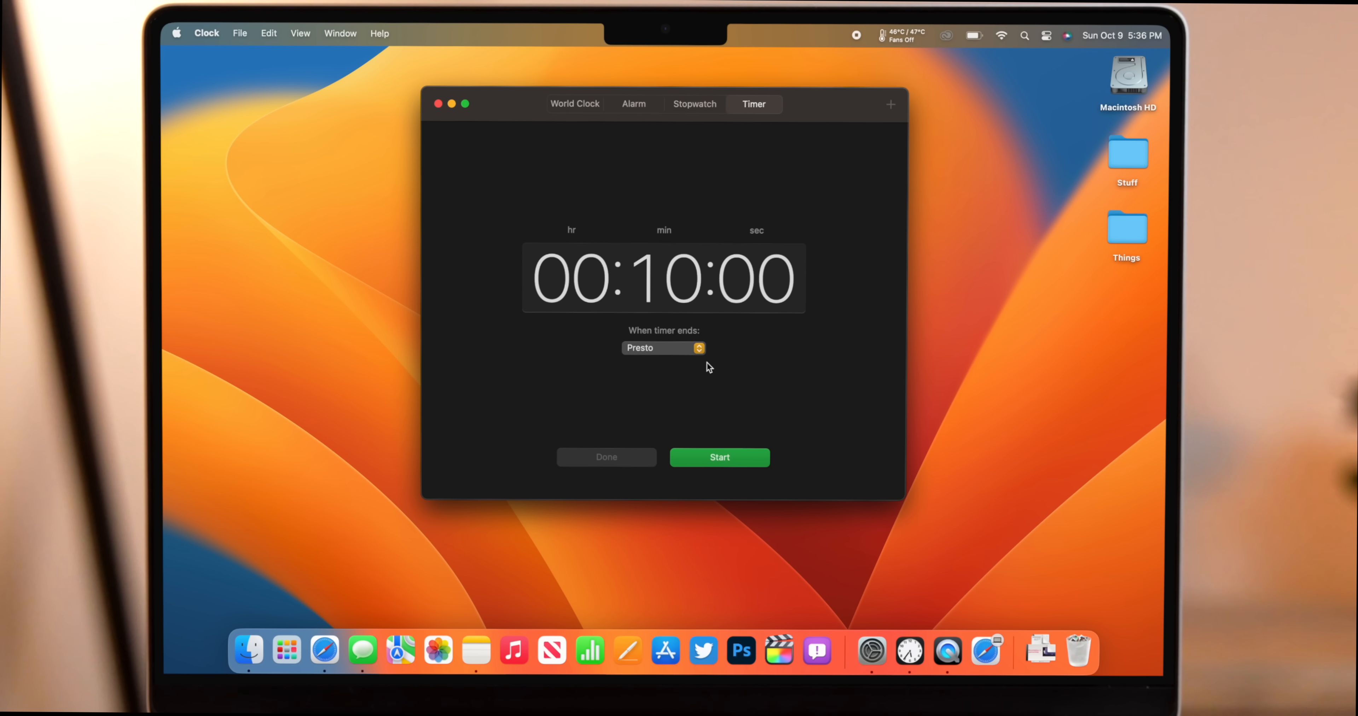
click(663, 348)
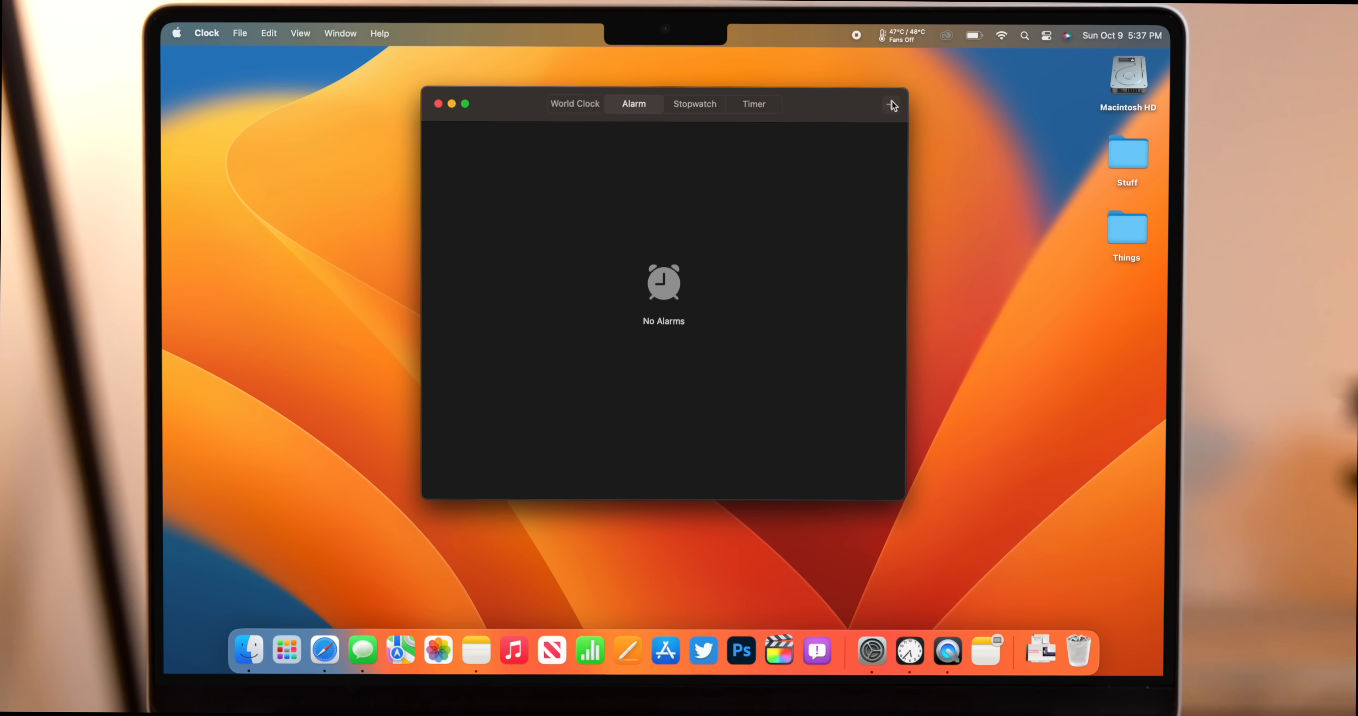
click(889, 106)
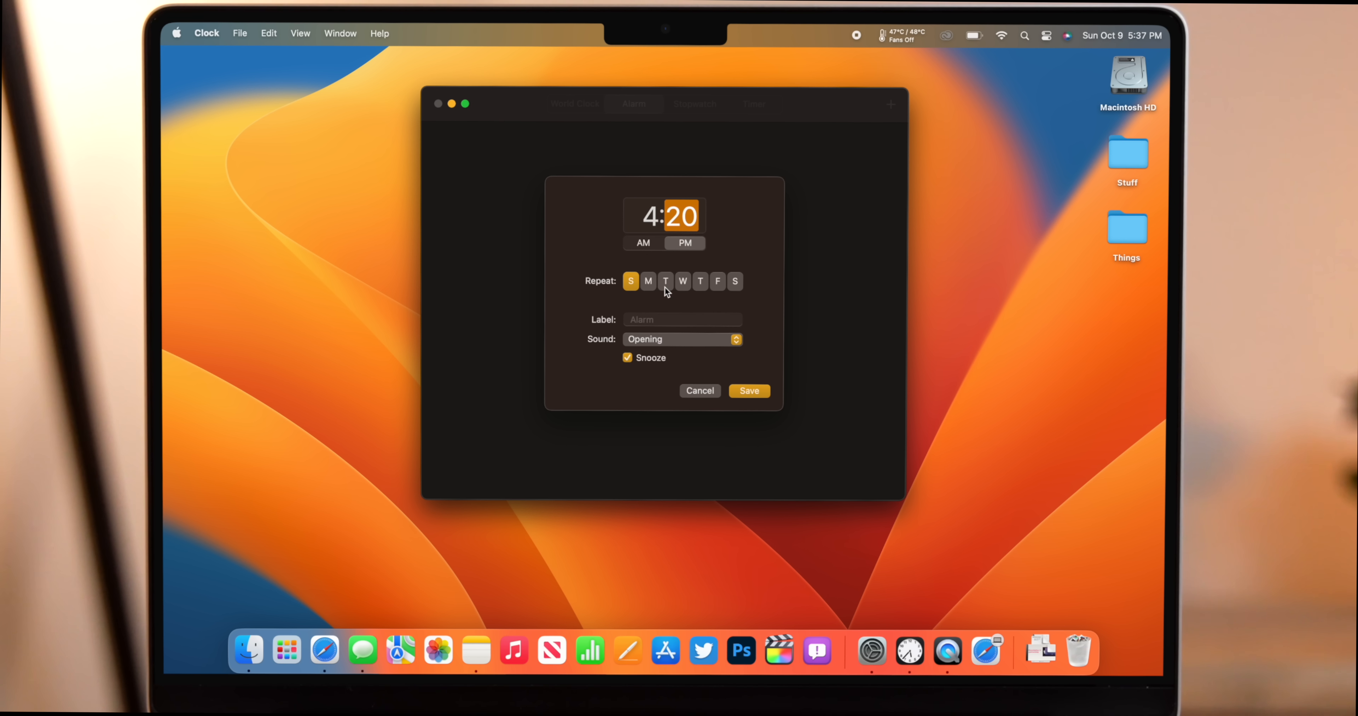
click(700, 282)
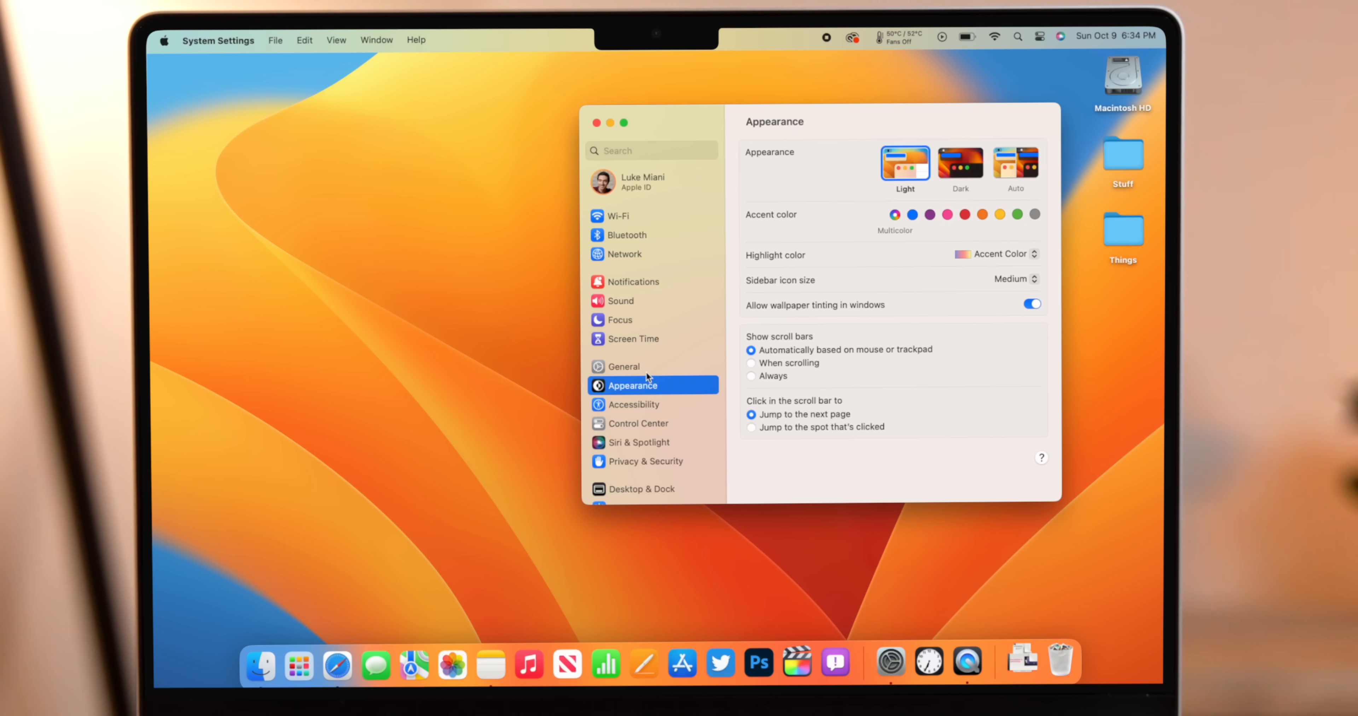
In Battery options, set Wake for network access to Only on Power Adapter.
scroll(down, 3)
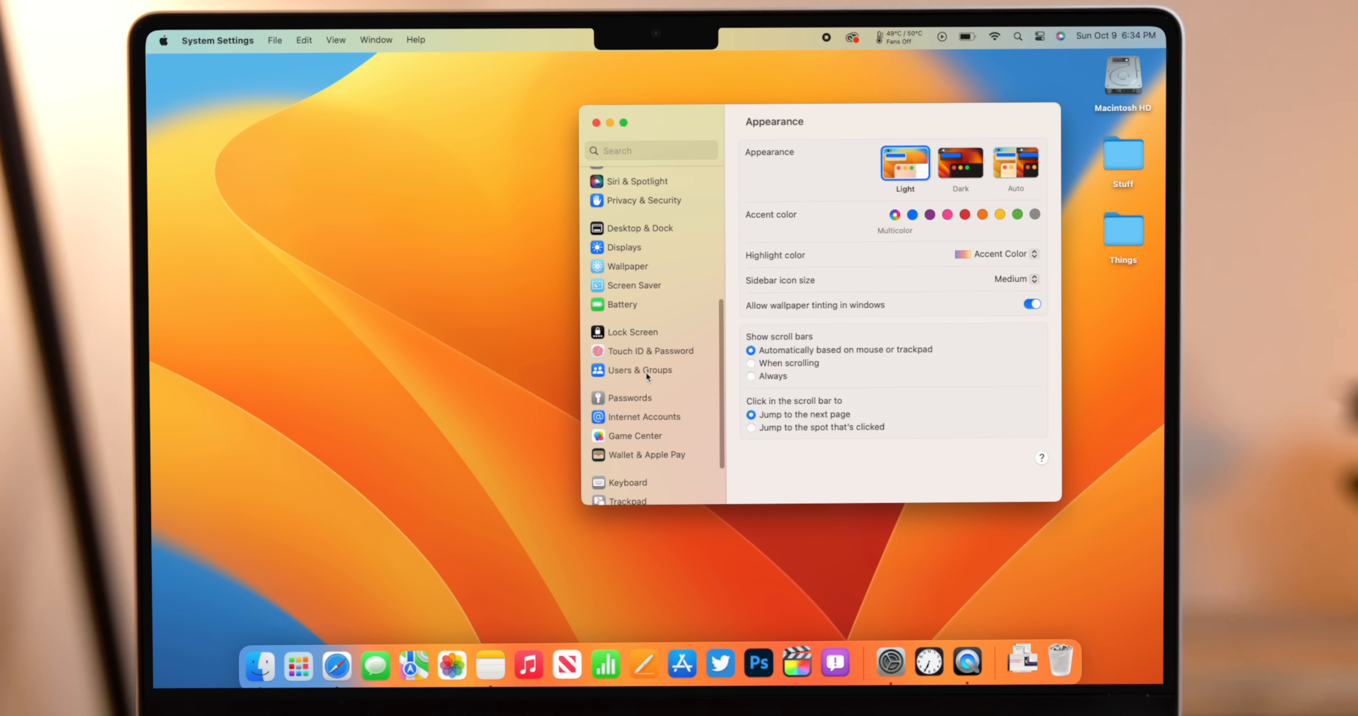
click(623, 304)
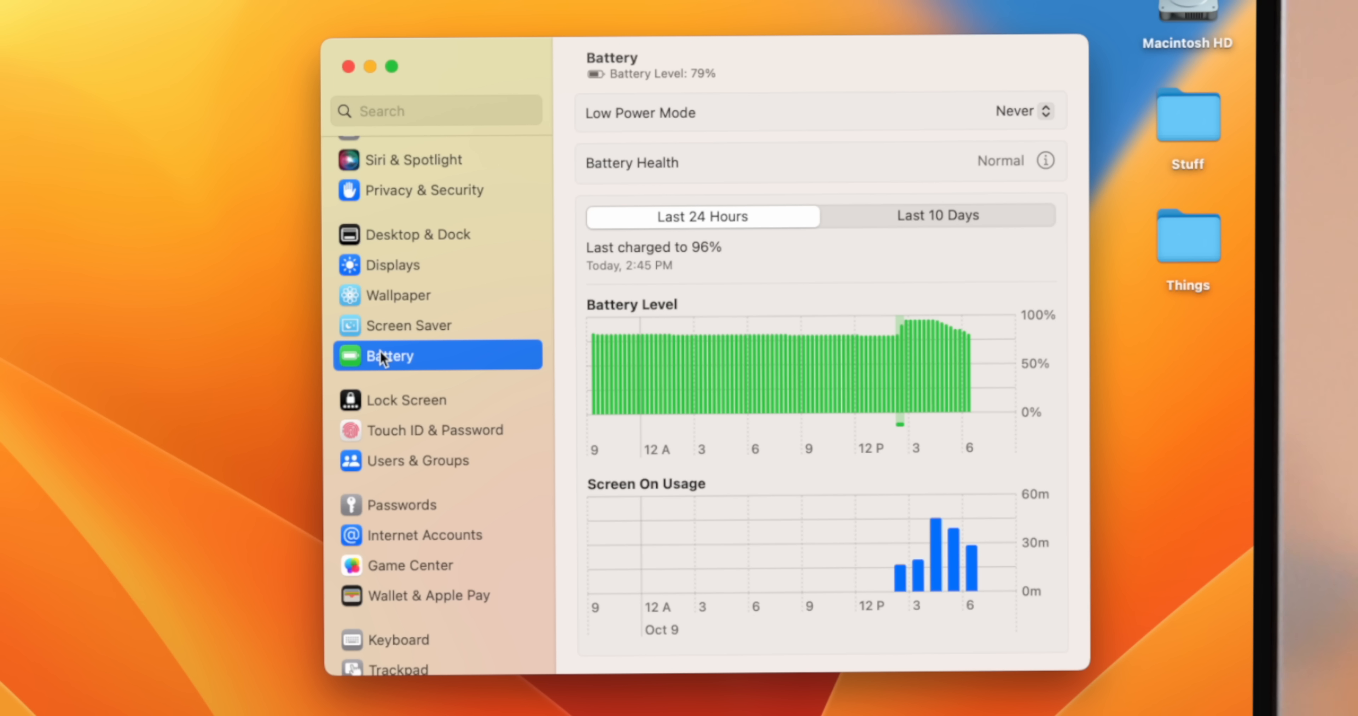
scroll(down, 3)
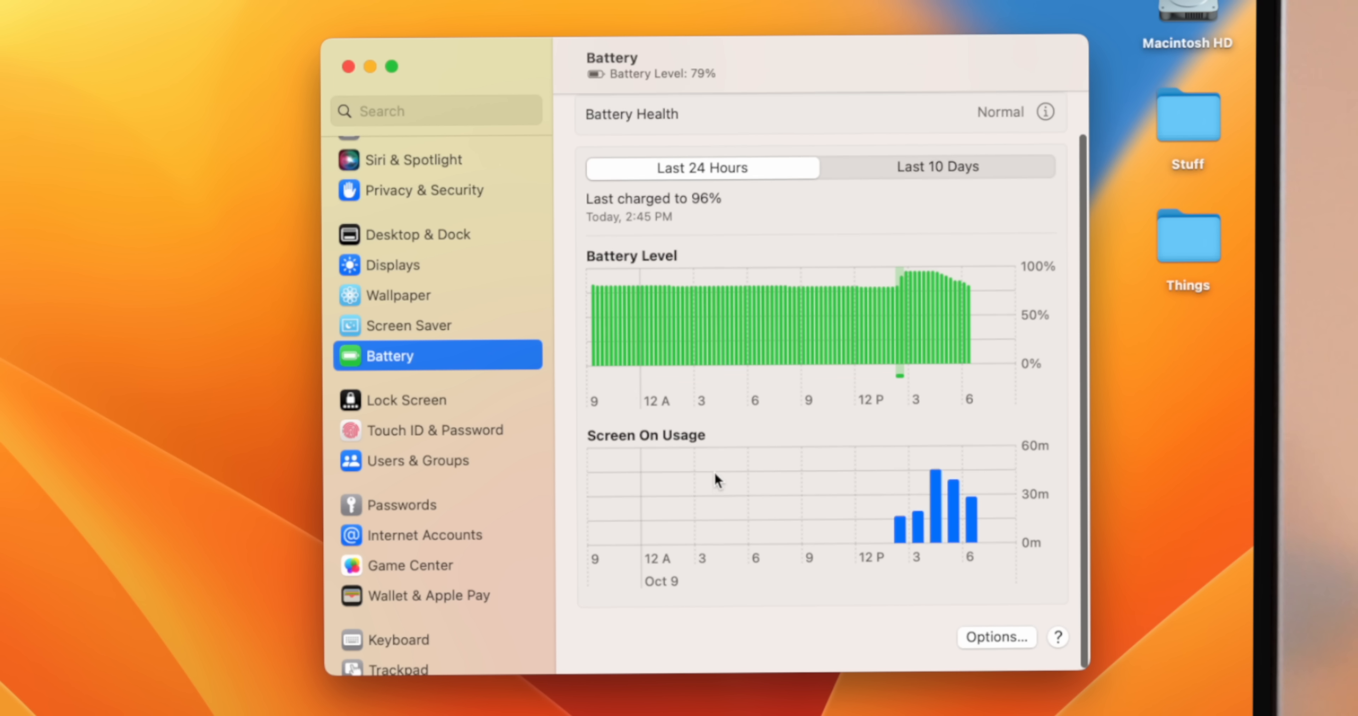
click(997, 638)
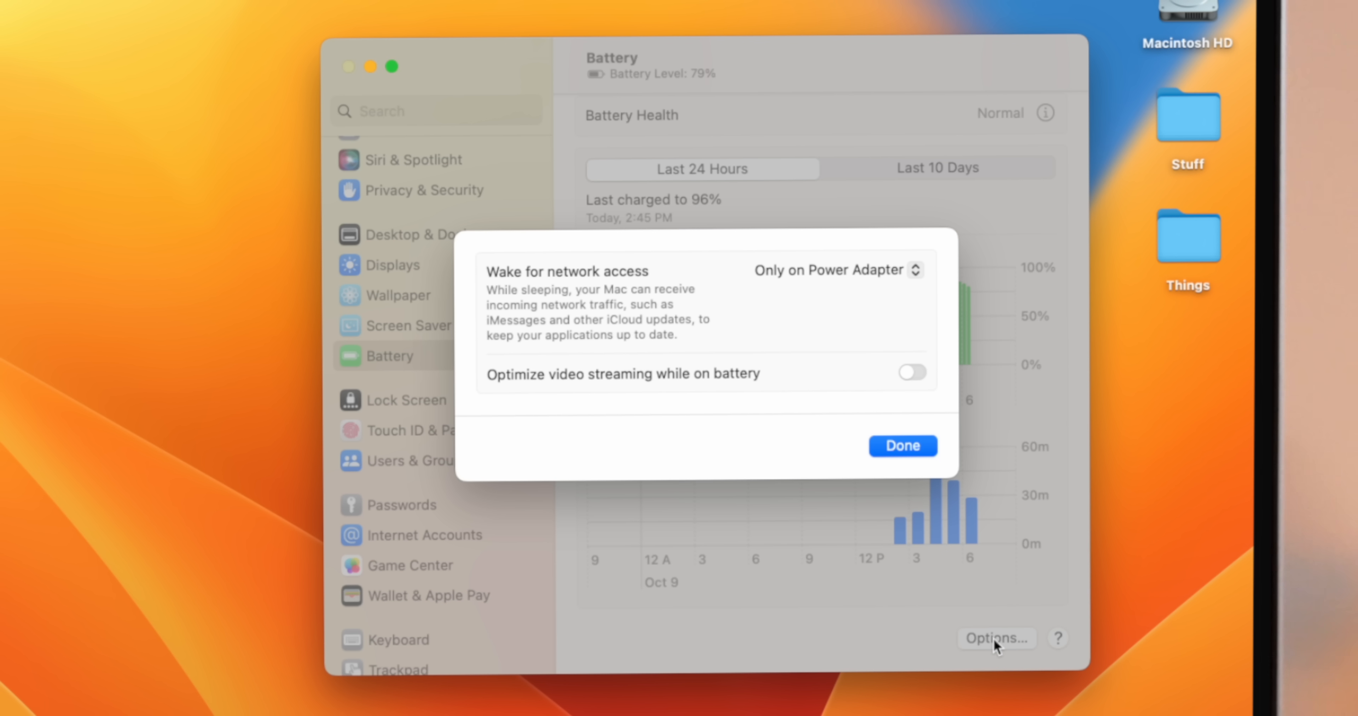
click(837, 270)
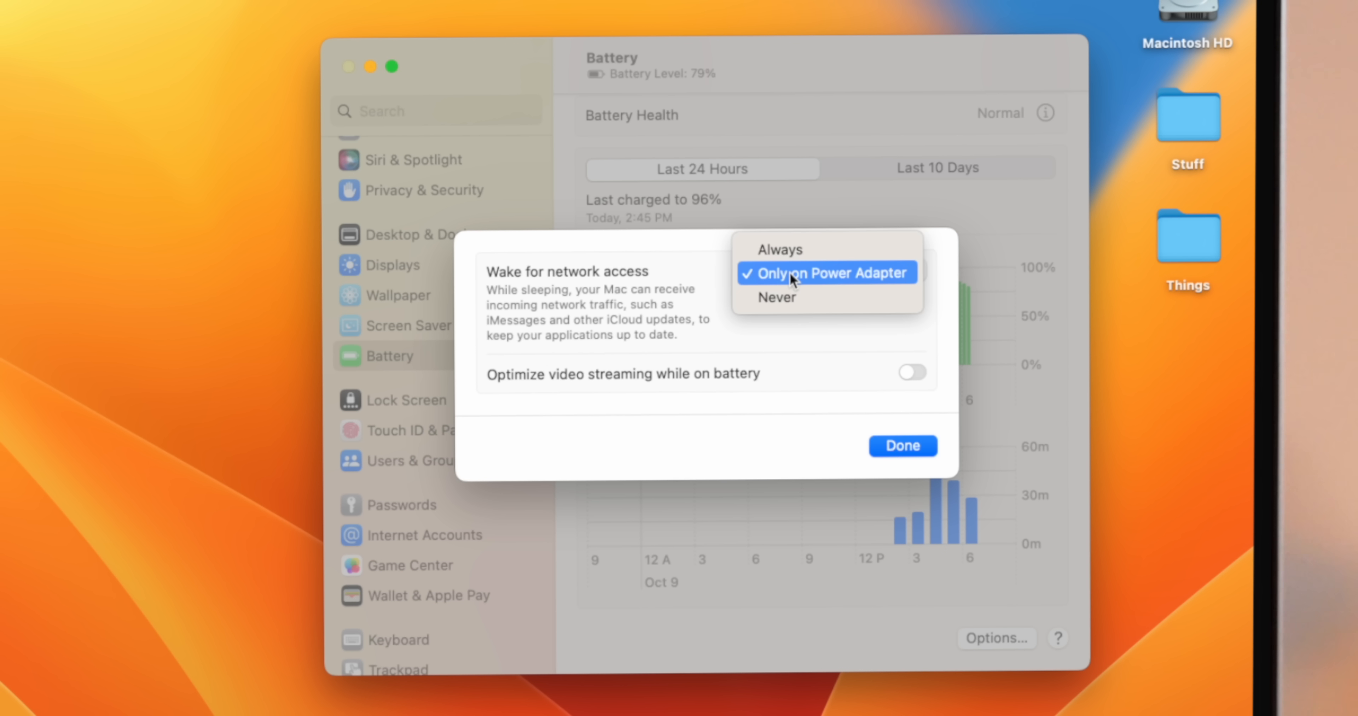
click(827, 273)
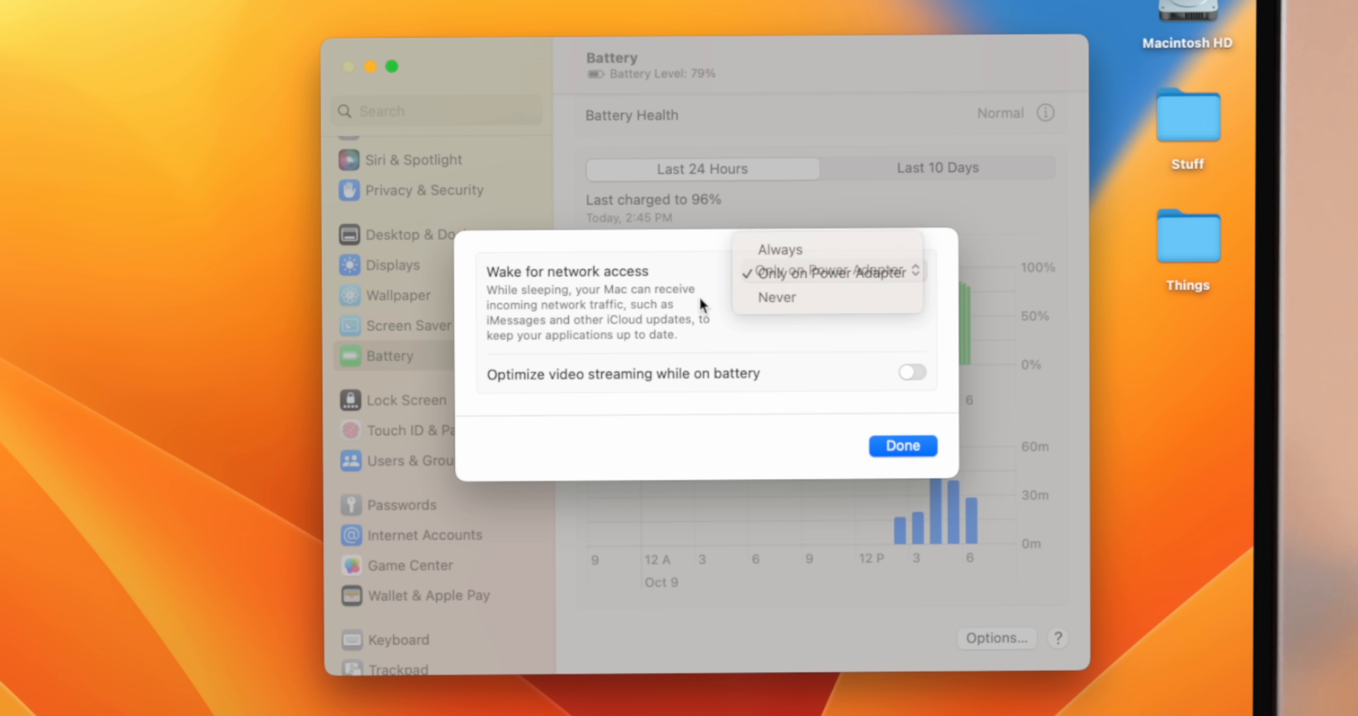
click(903, 445)
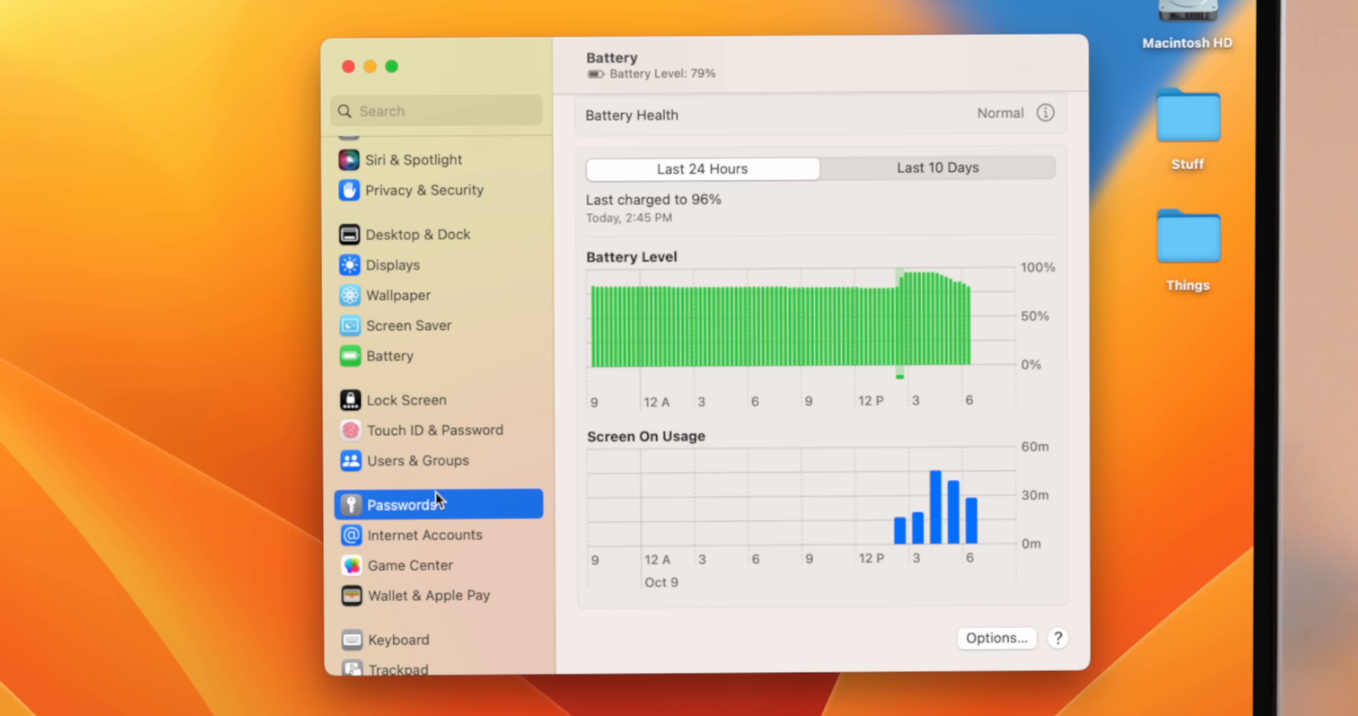
Browse the Internet Accounts, Users & Groups, Screen Saver and Wallpaper panes.
click(424, 535)
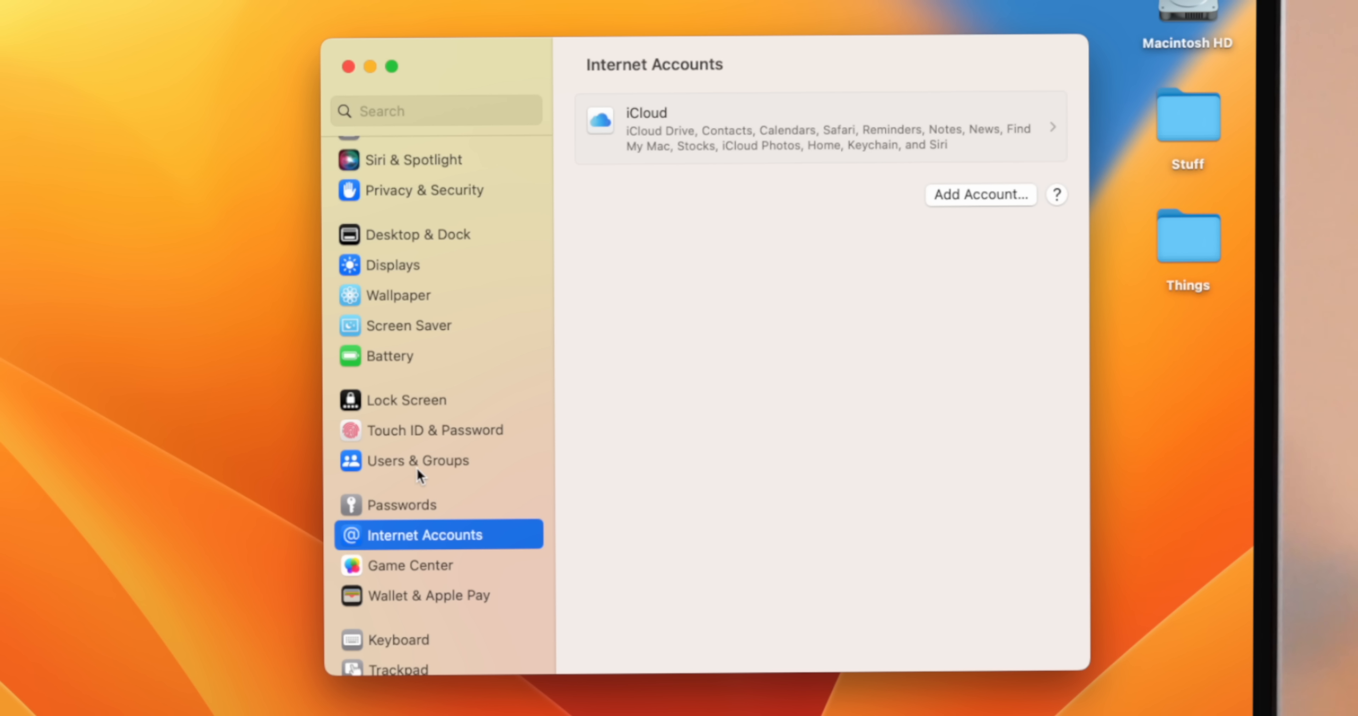
click(417, 461)
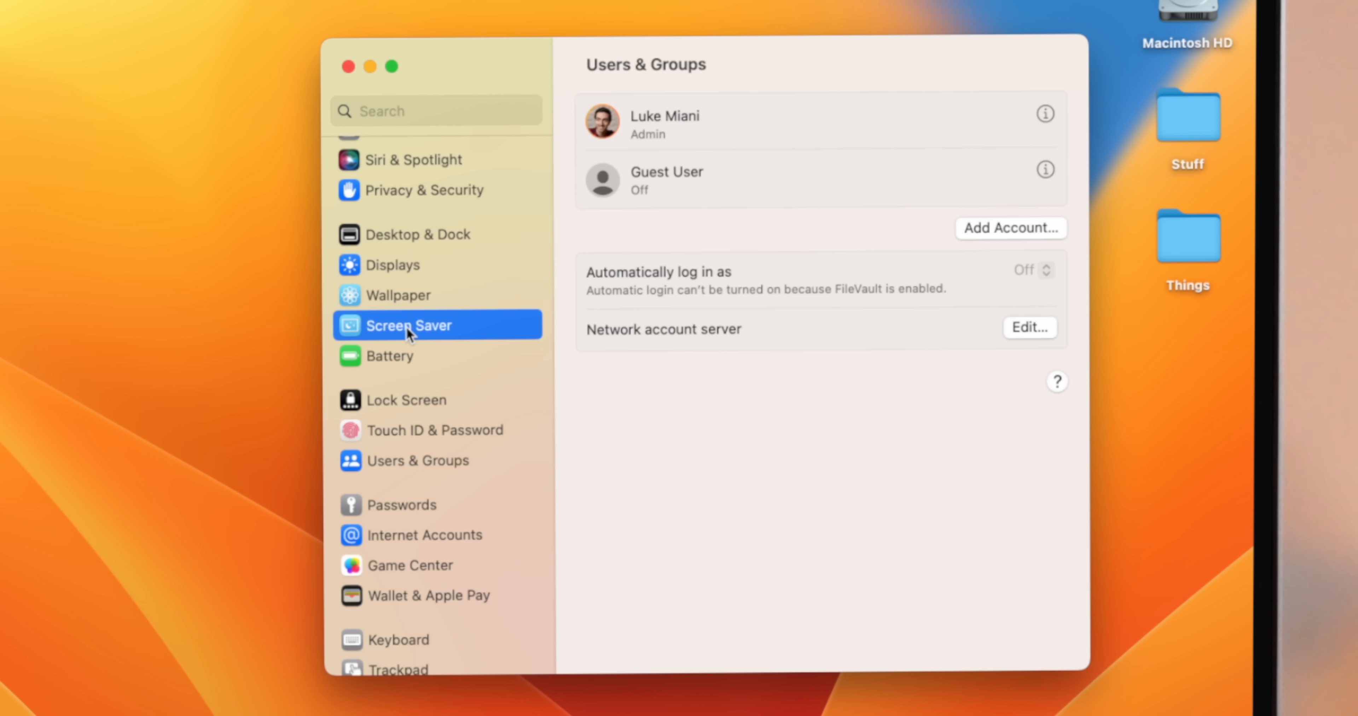
click(409, 326)
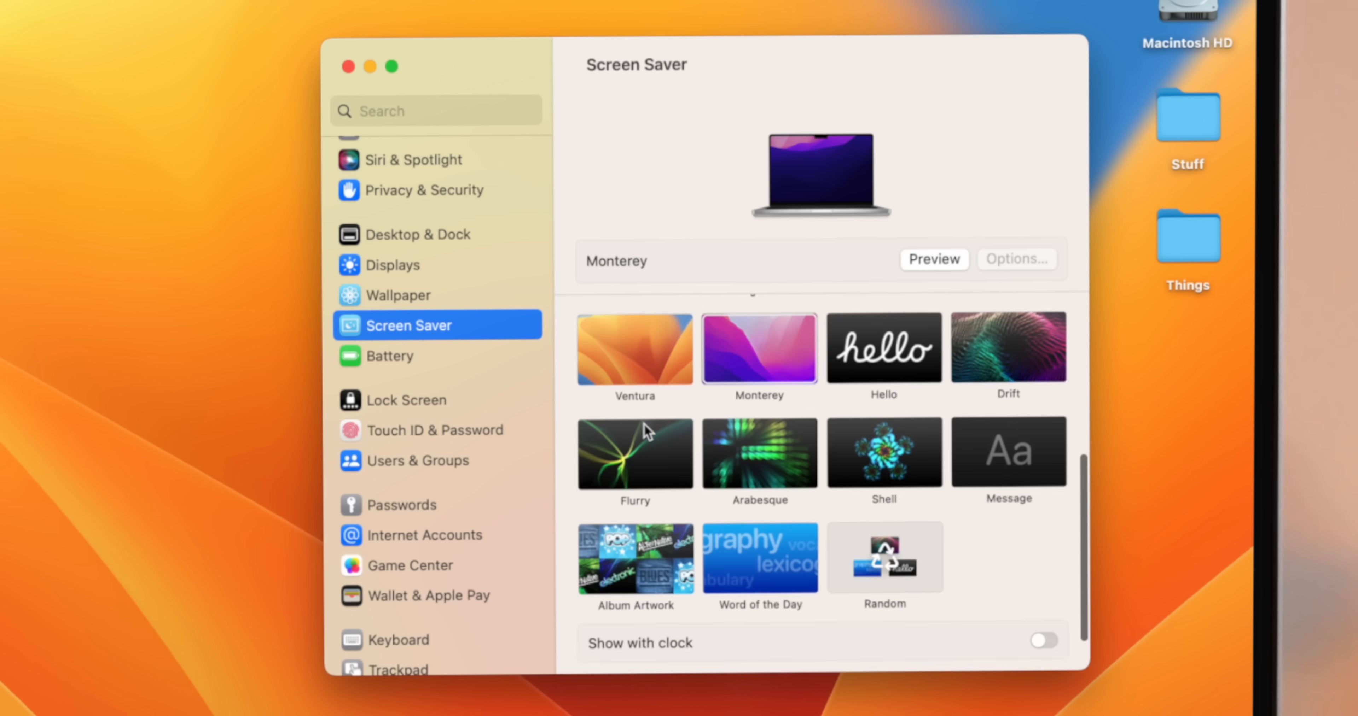
click(397, 295)
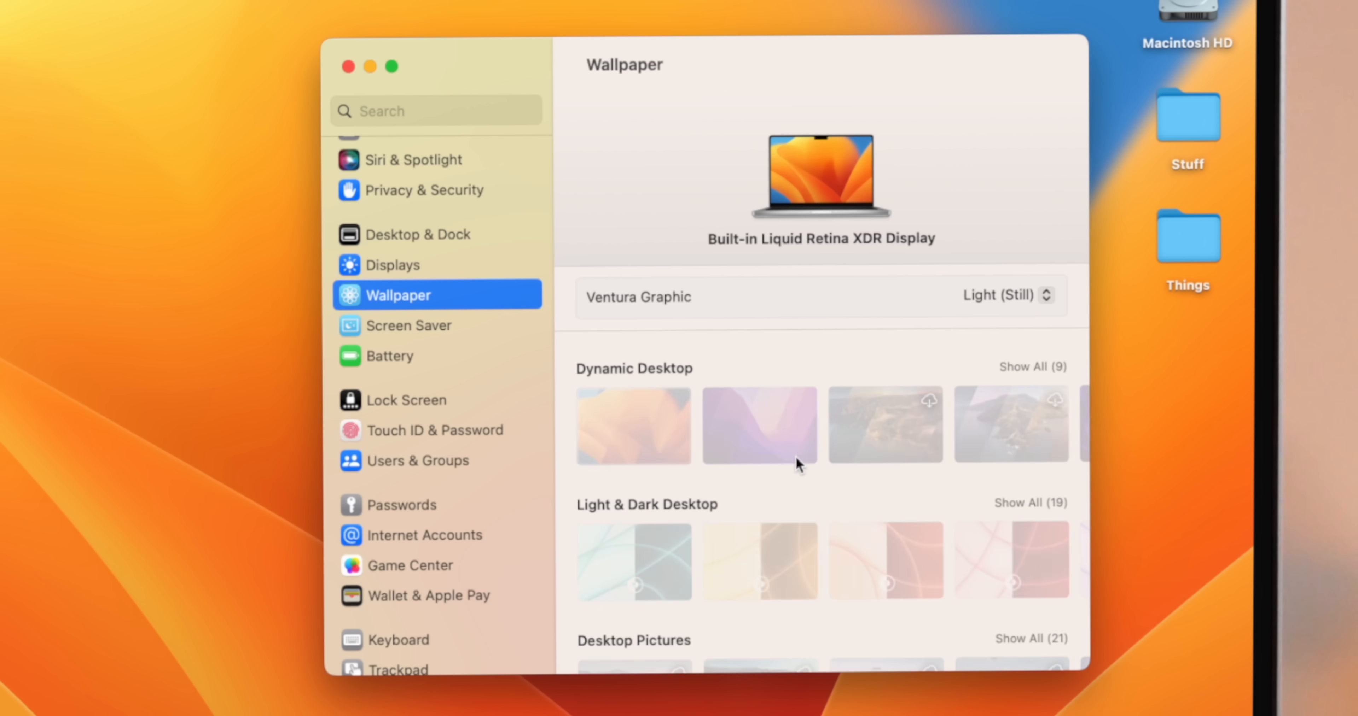
Show the trackpad's Scroll & Zoom gesture toggles for natural scrolling, zoom and rotate.
scroll(down, 3)
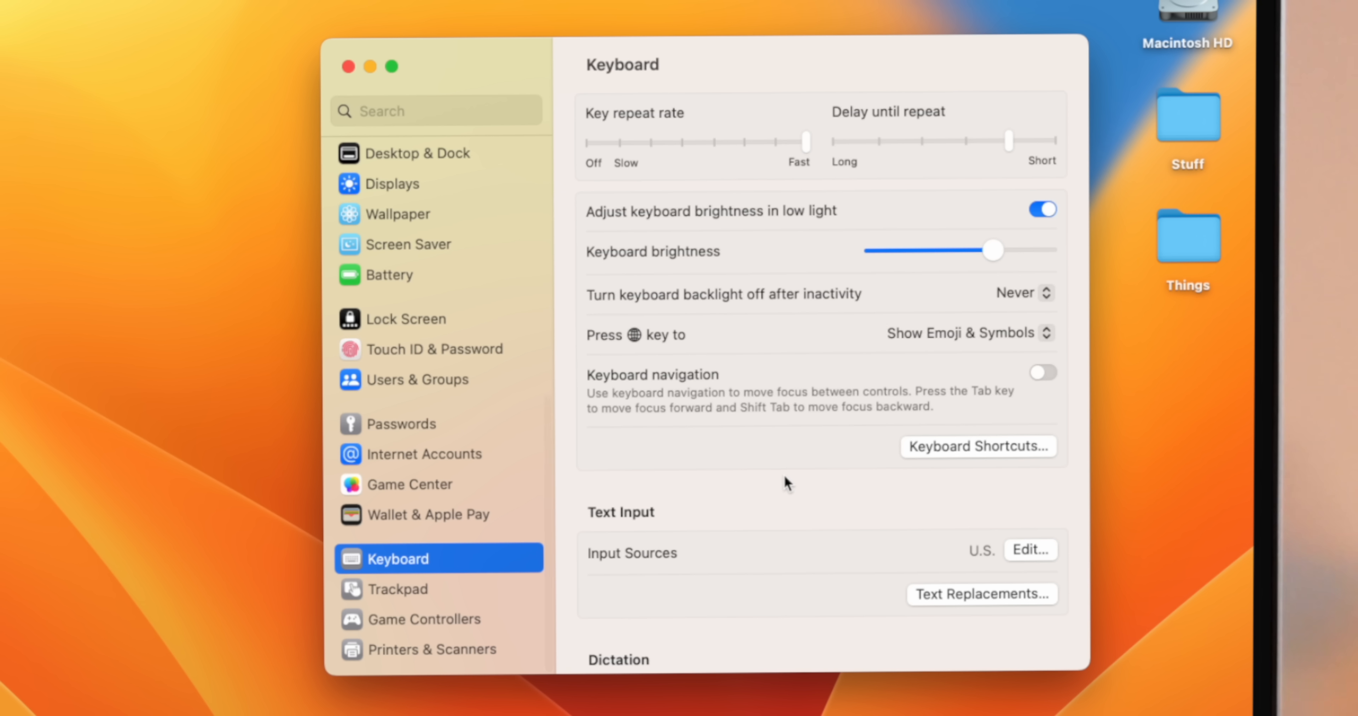
scroll(down, 3)
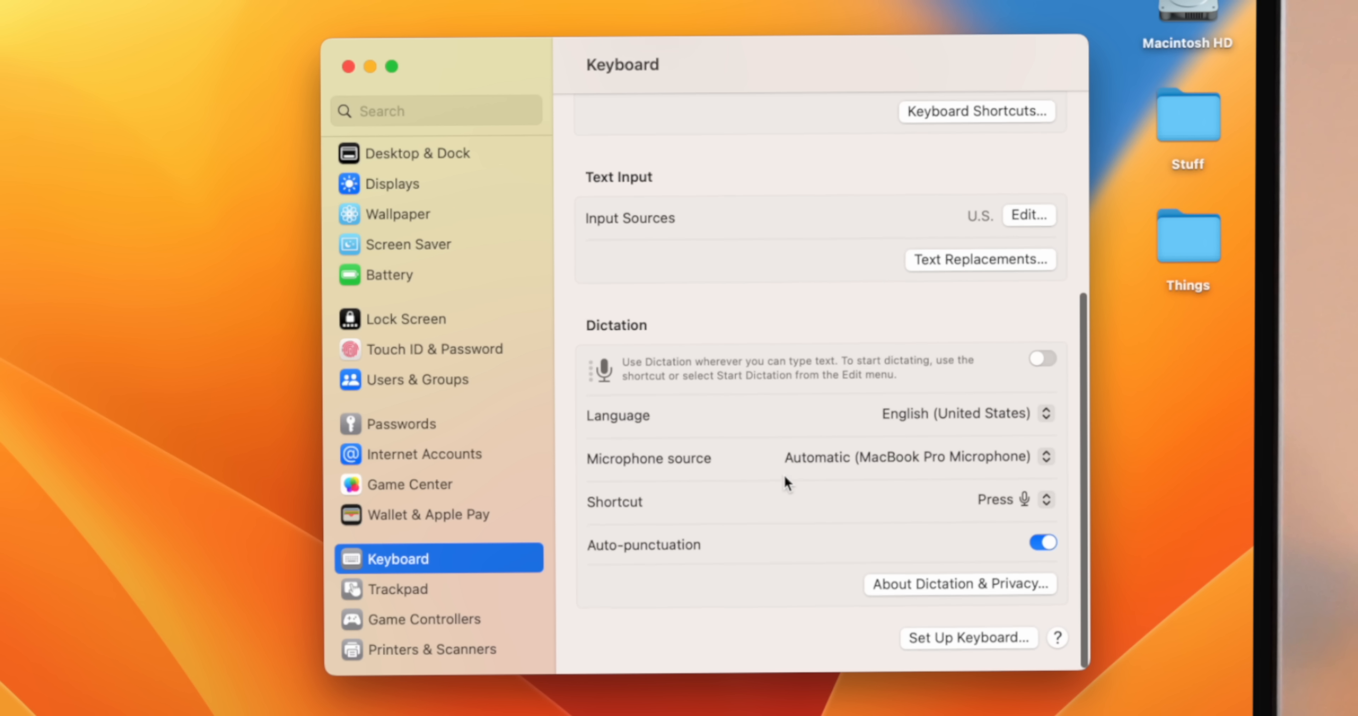
click(397, 589)
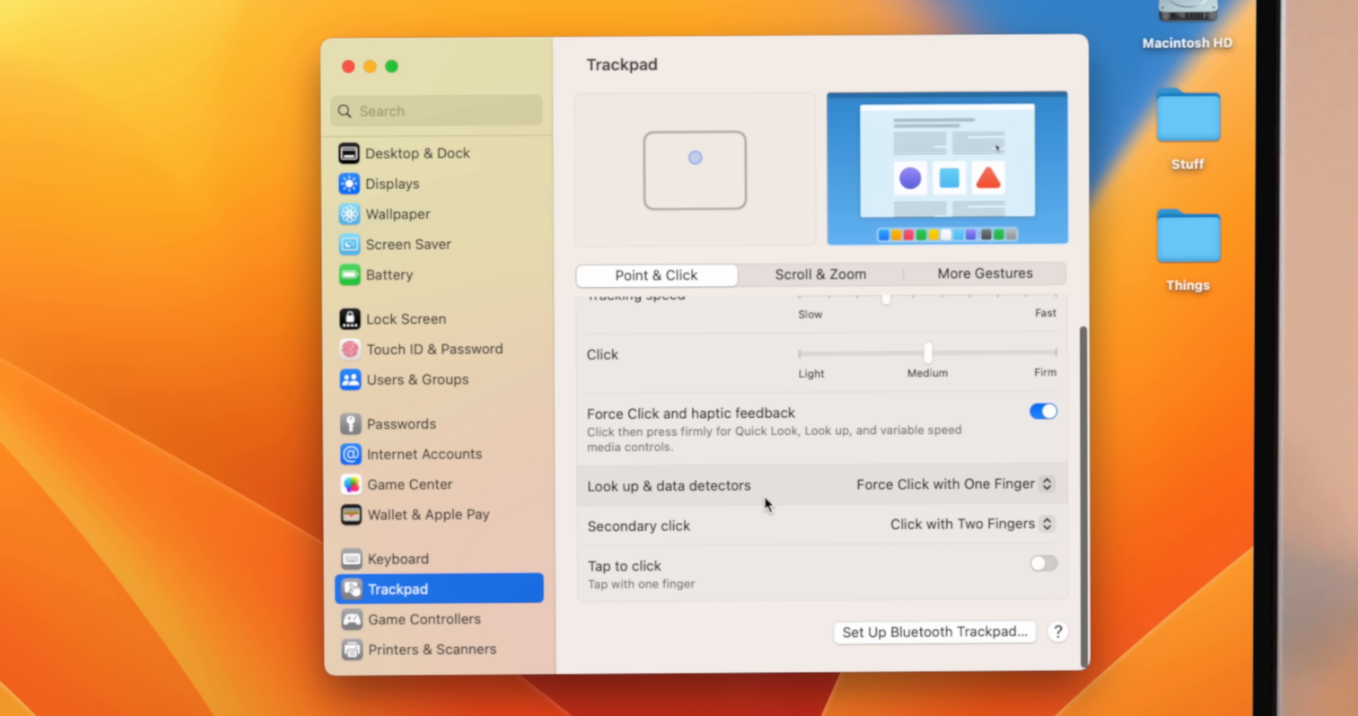
click(821, 274)
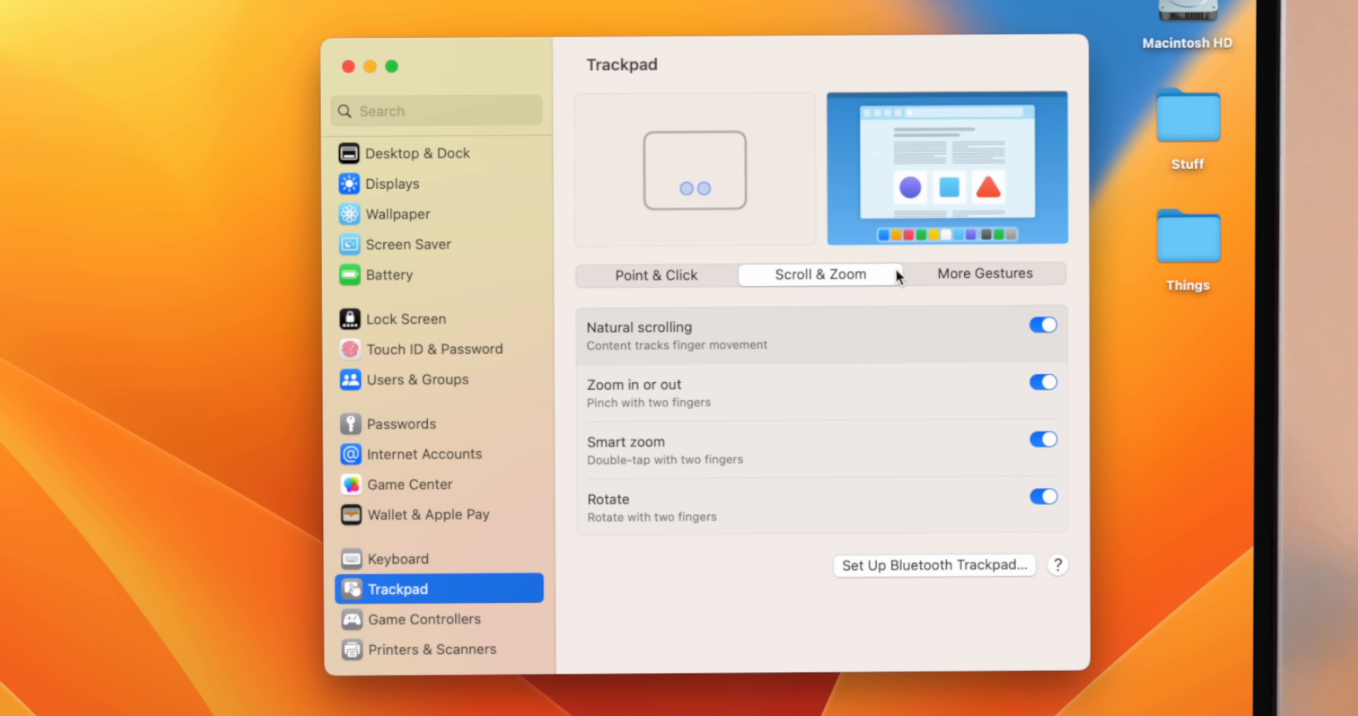
click(985, 273)
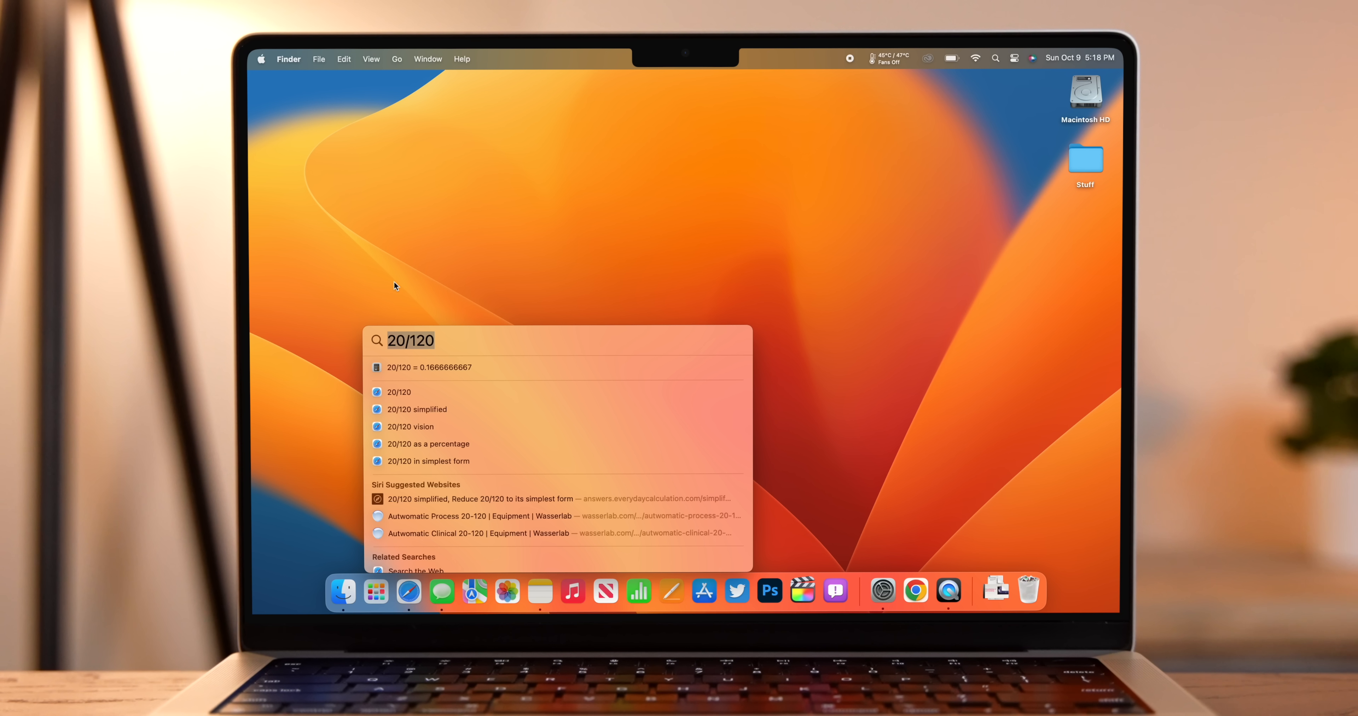
Search Spotlight for 'thermodynamic' and read through the Britannica article preview.
text(thermodynamic)
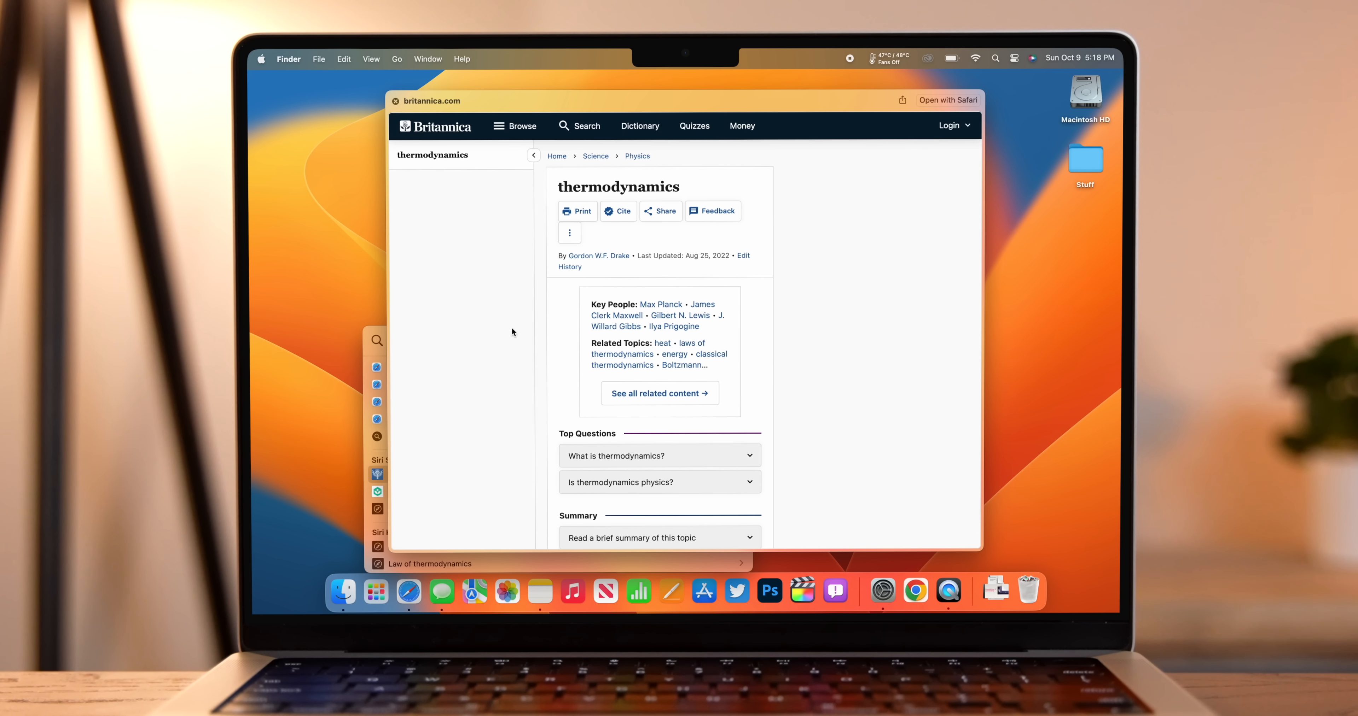
scroll(down, 3)
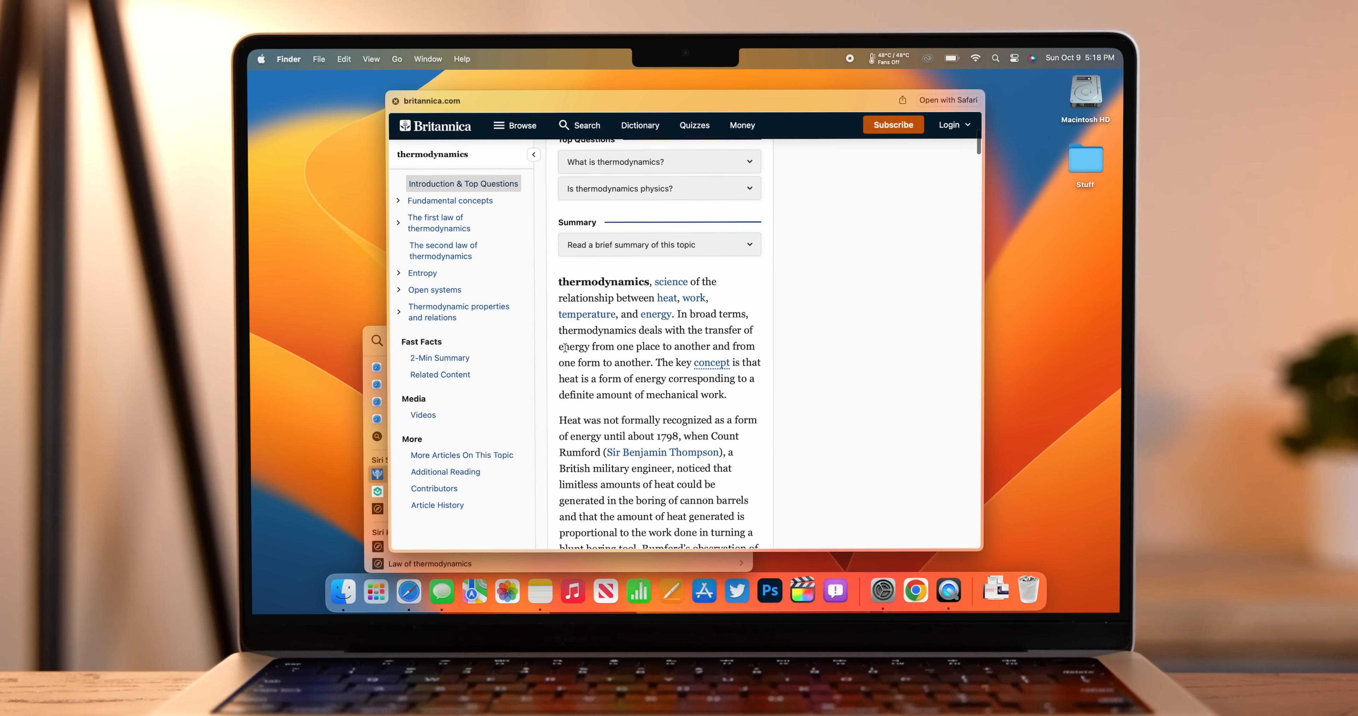
scroll(down, 3)
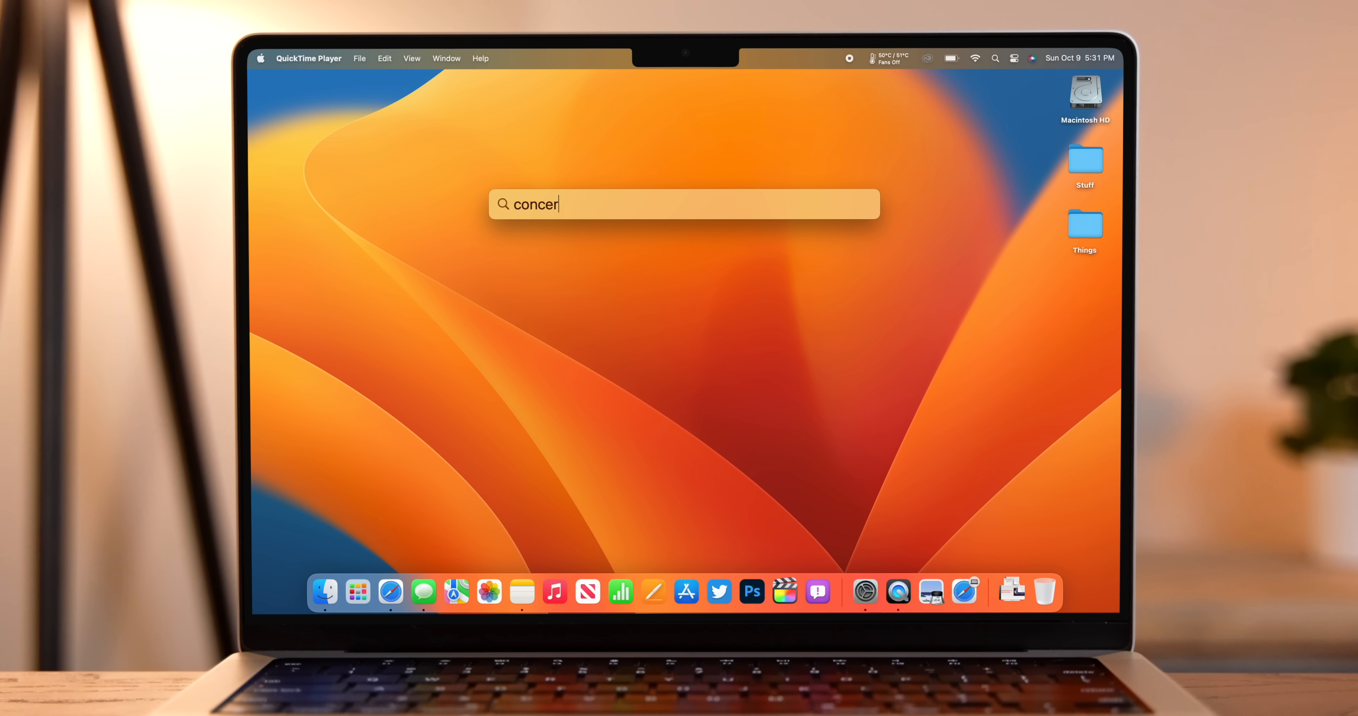
Search Spotlight for concert photos, then for 'cars', and browse the image results.
text(tos)
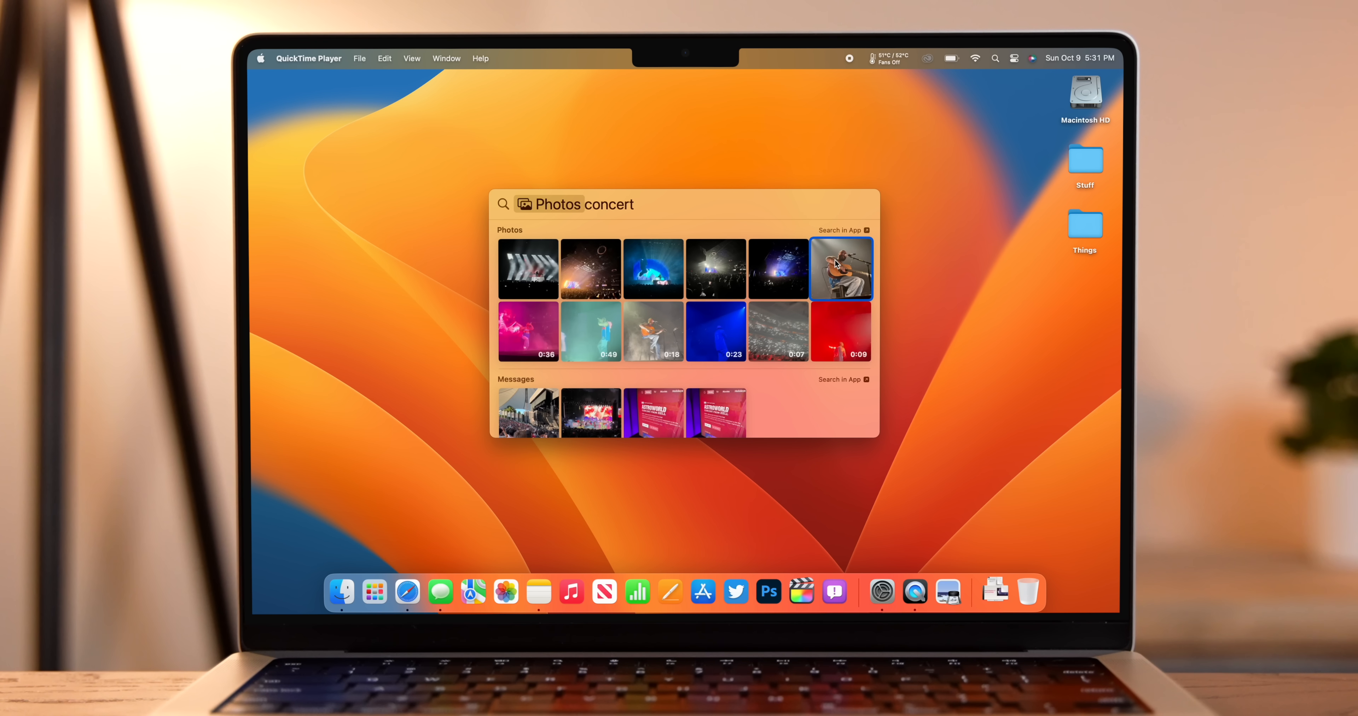
mouse_move(822, 283)
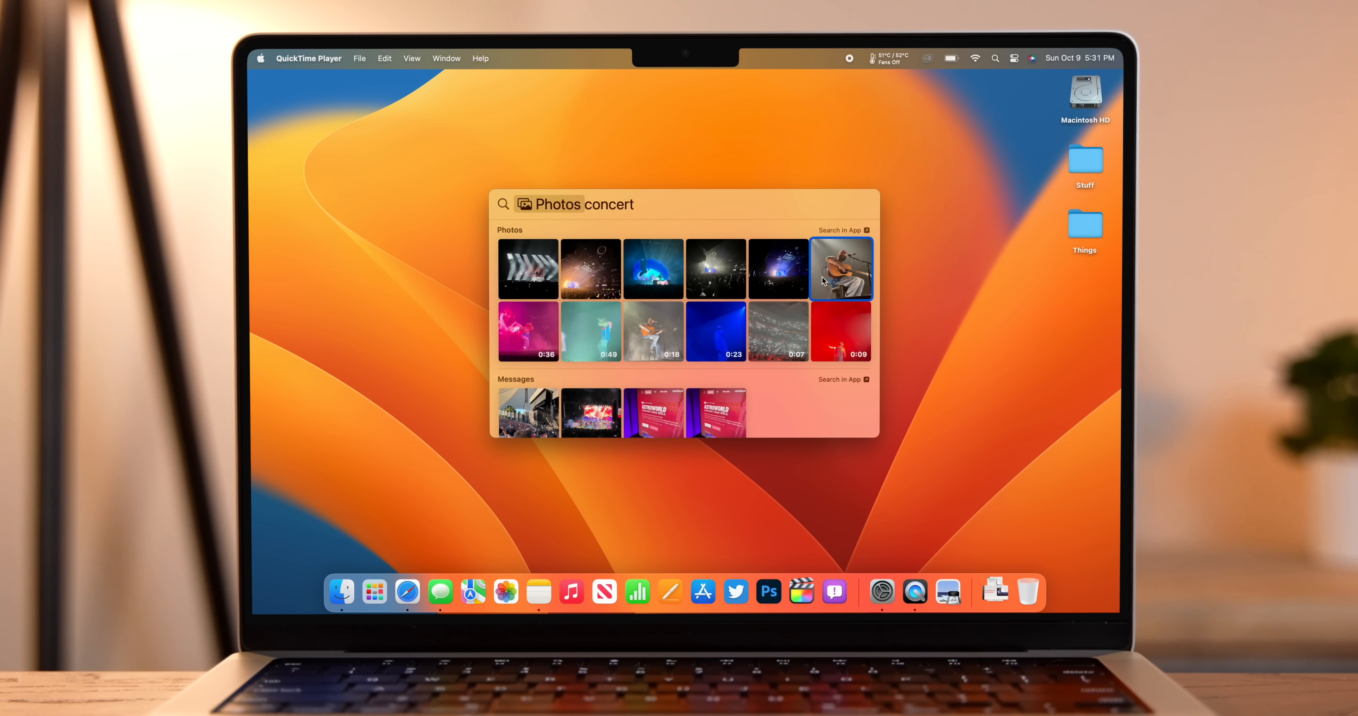
text(cars)
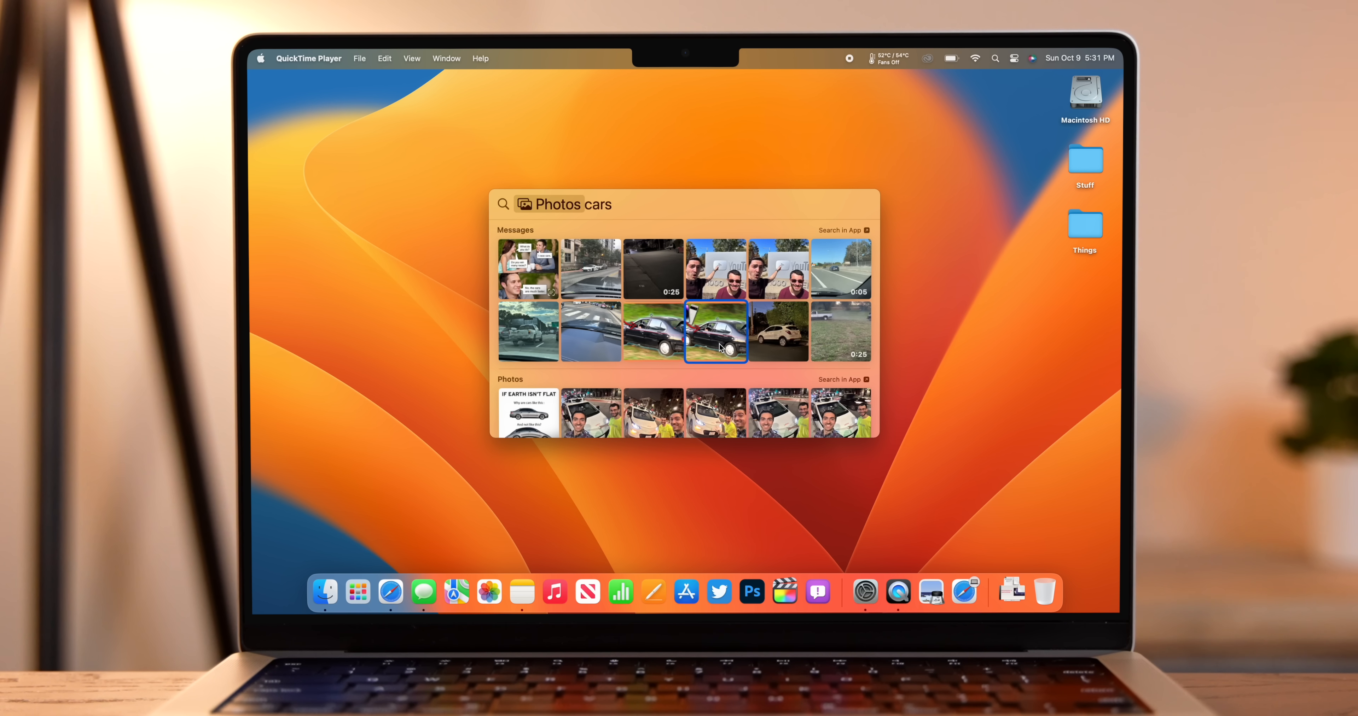
click(716, 332)
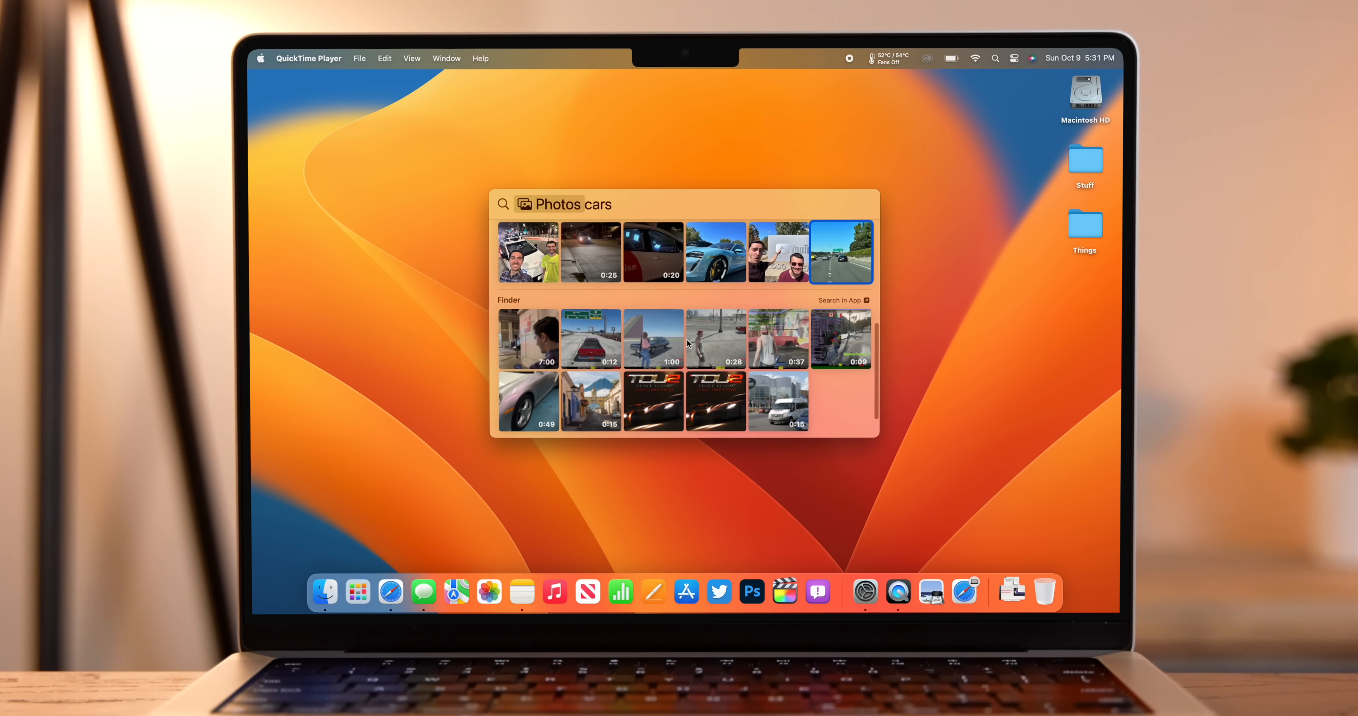
scroll(down, 3)
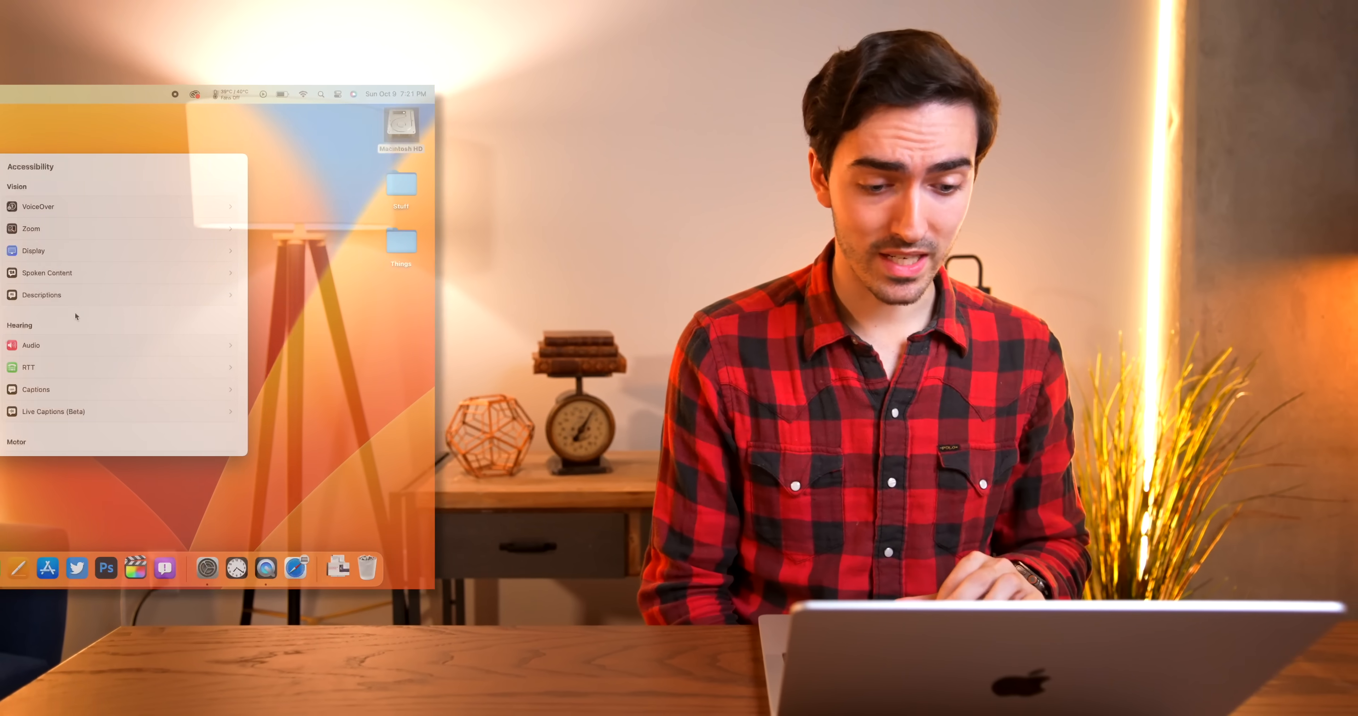
Enable Background sounds in Accessibility Audio and sample Bright Noise, Dark Noise, Rain and Stream.
click(31, 346)
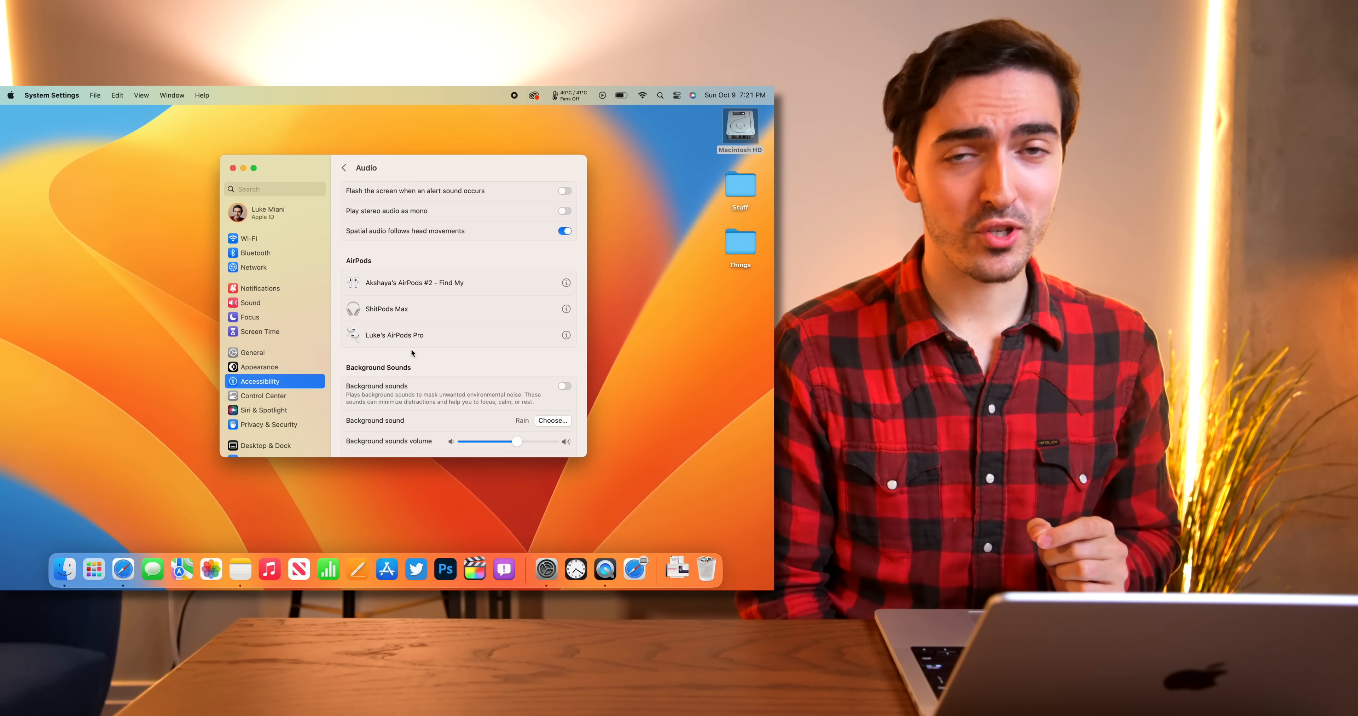
scroll(down, 3)
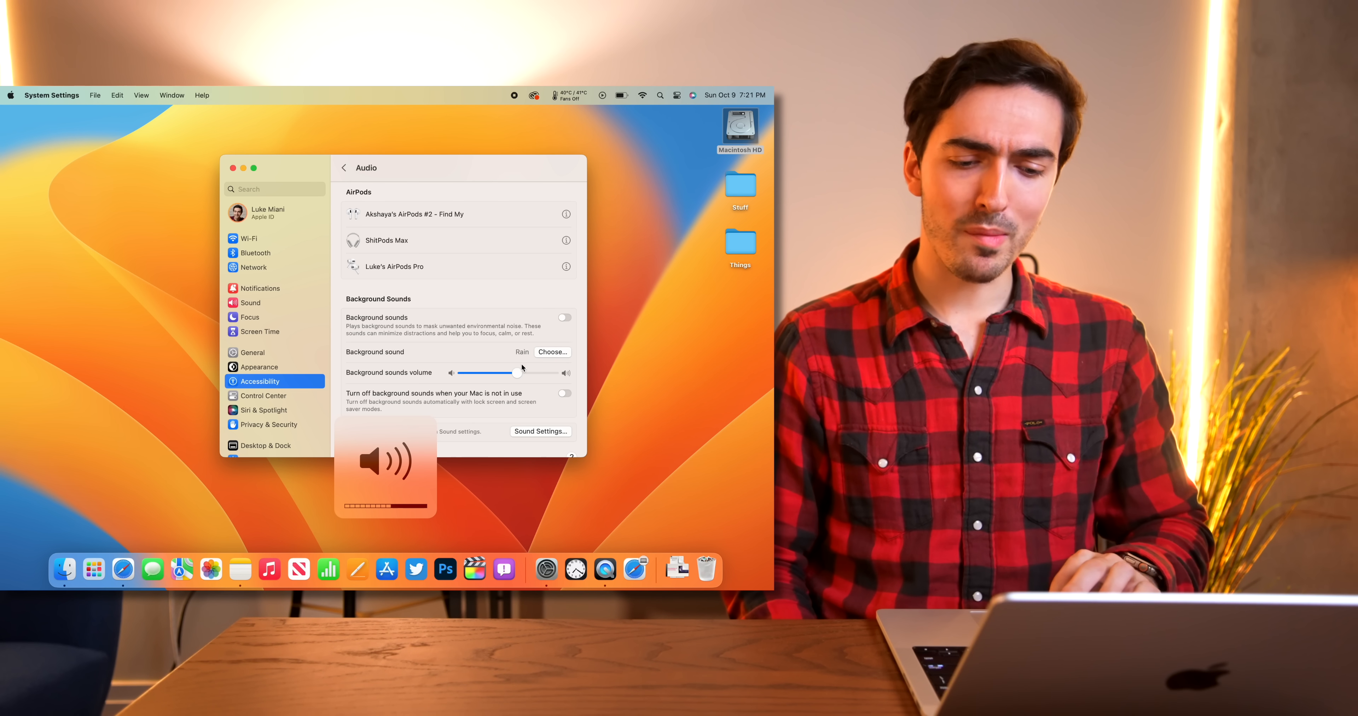
click(564, 317)
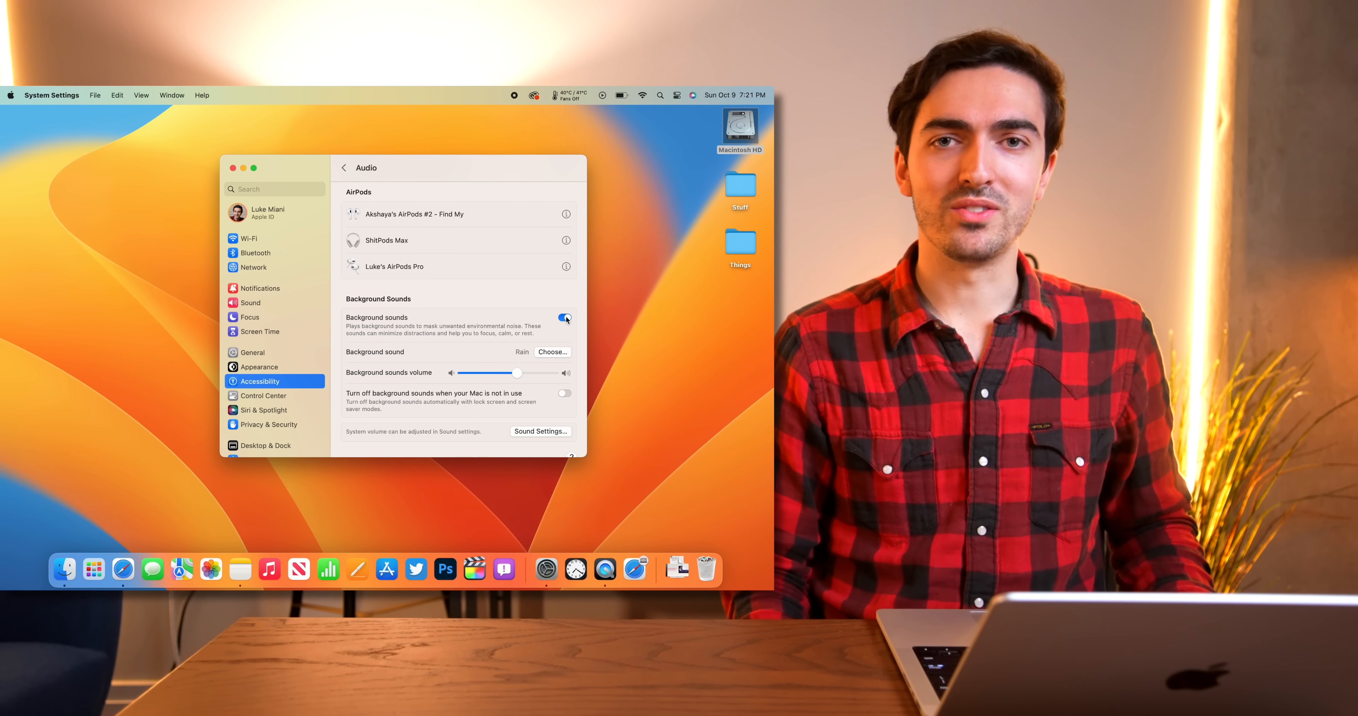
click(552, 352)
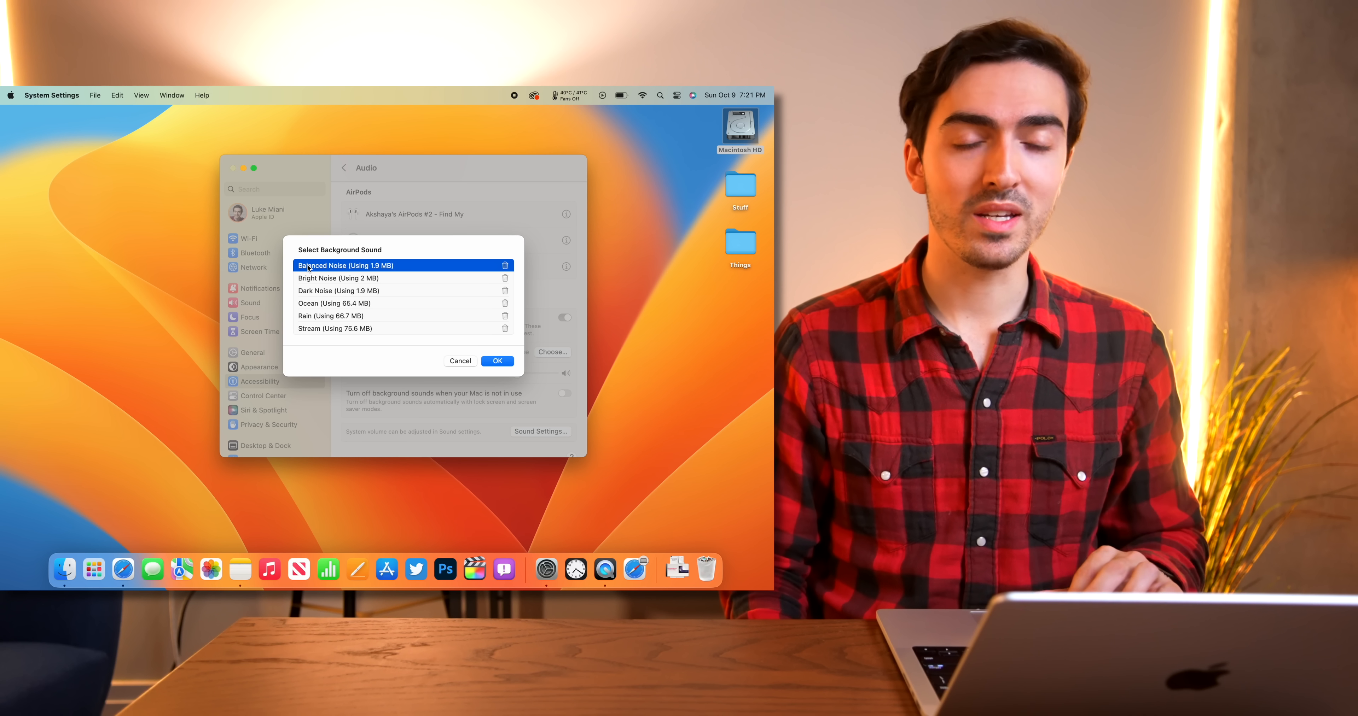
click(338, 278)
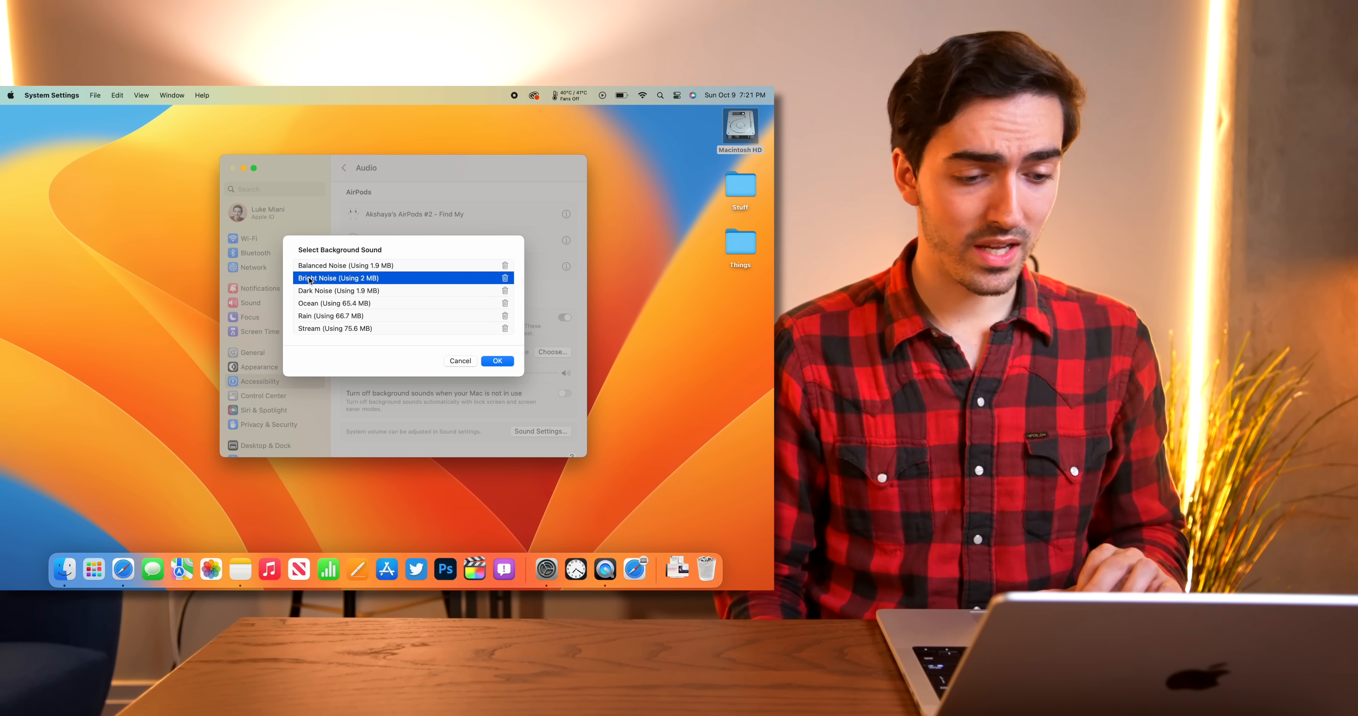
click(338, 290)
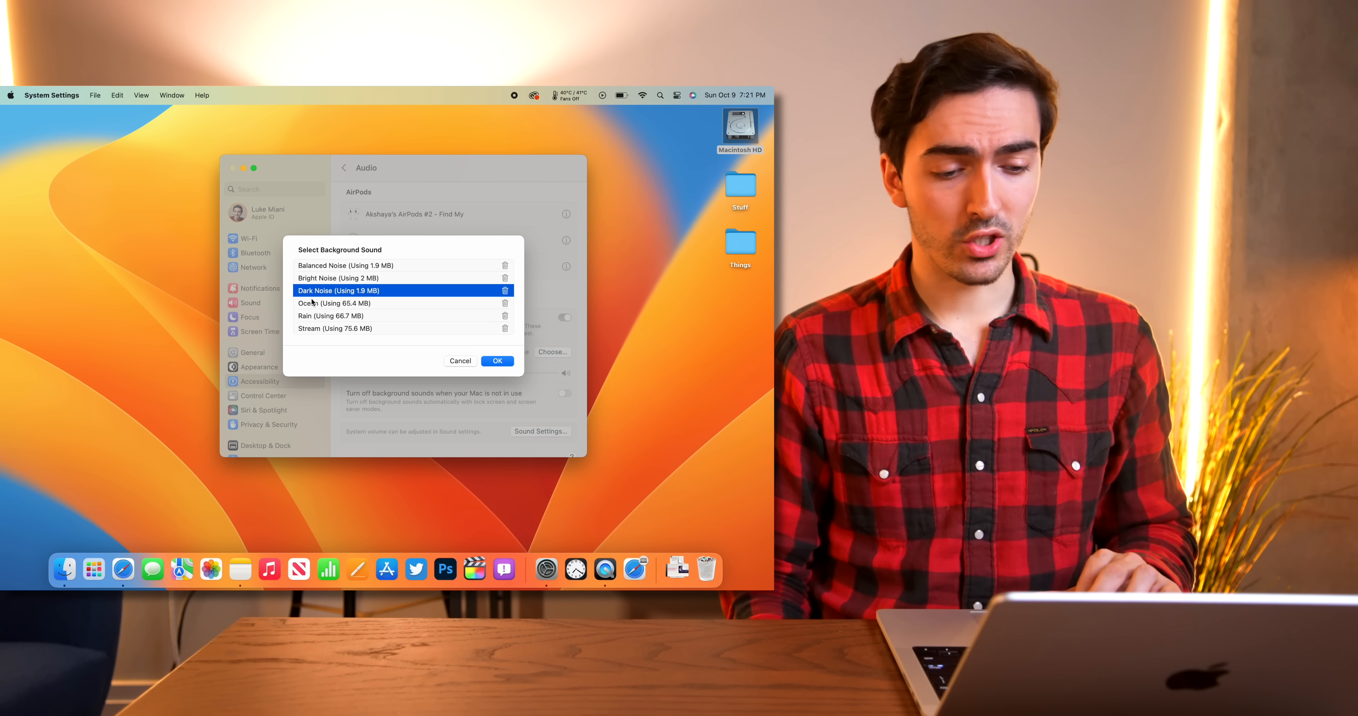
click(334, 304)
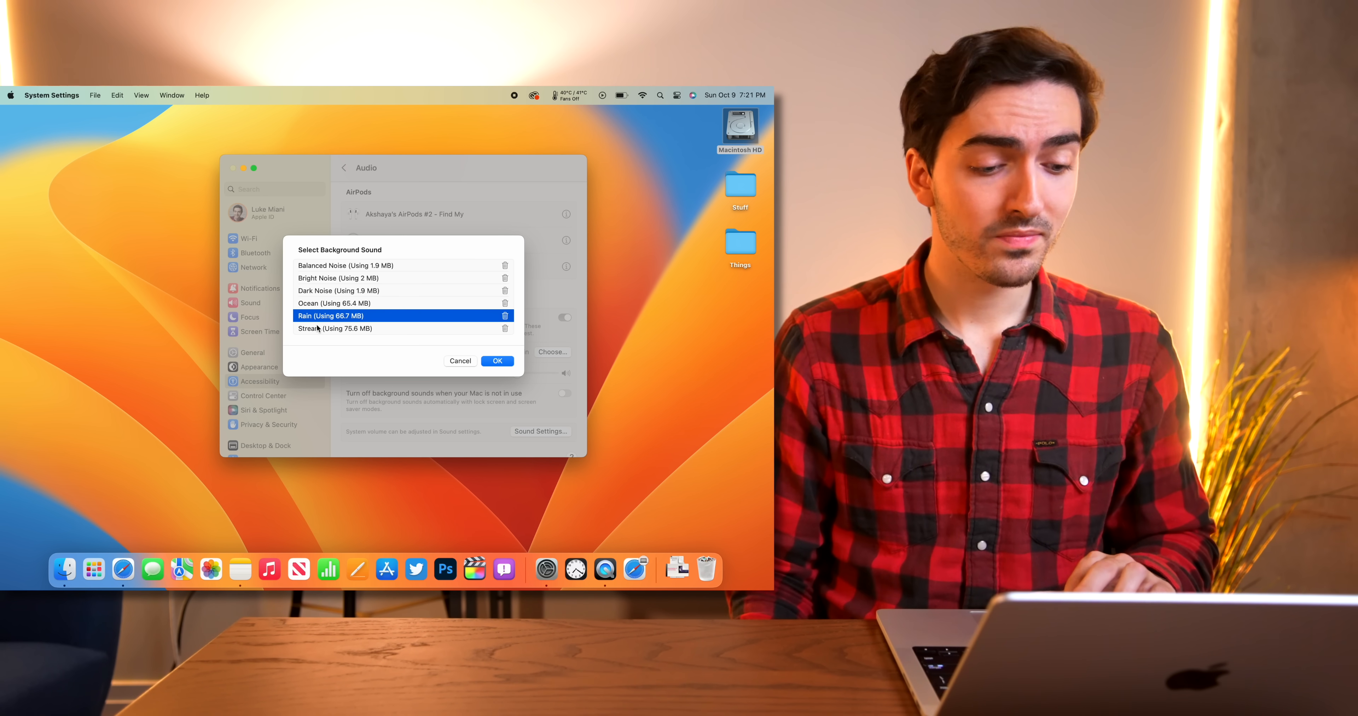
click(335, 329)
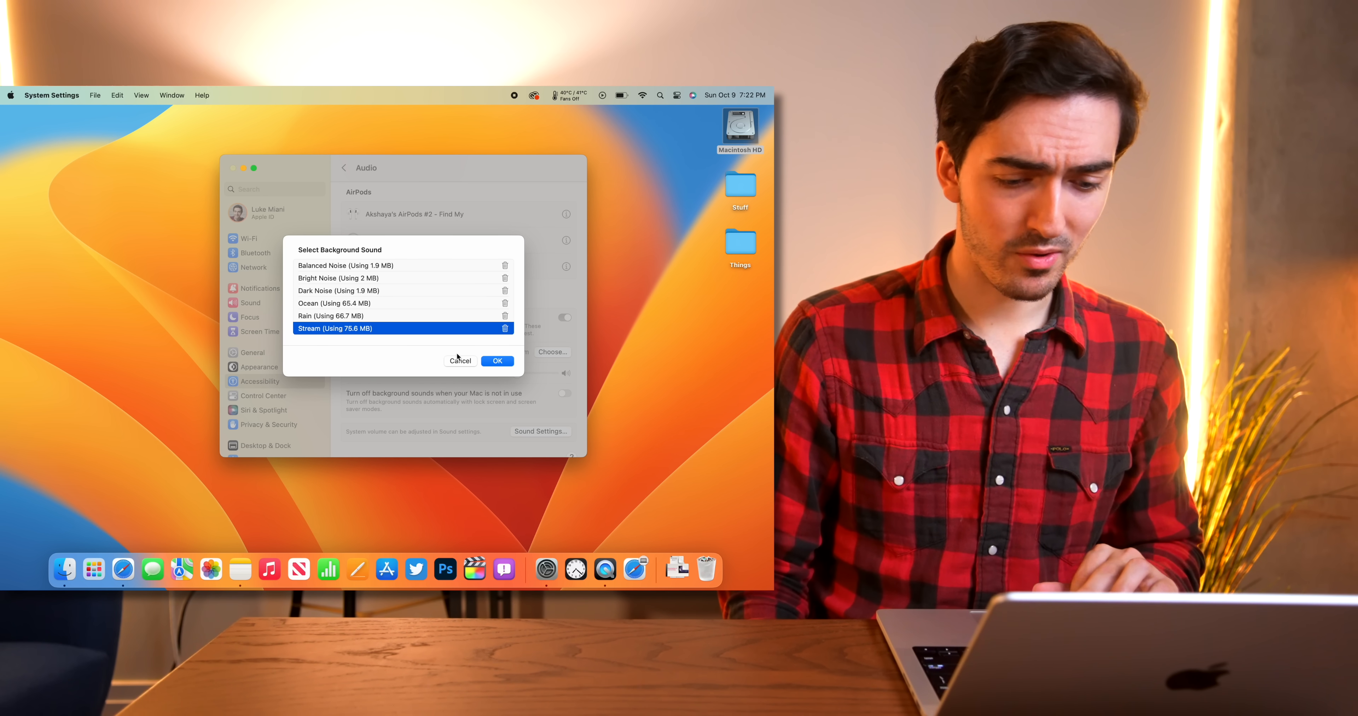
click(498, 362)
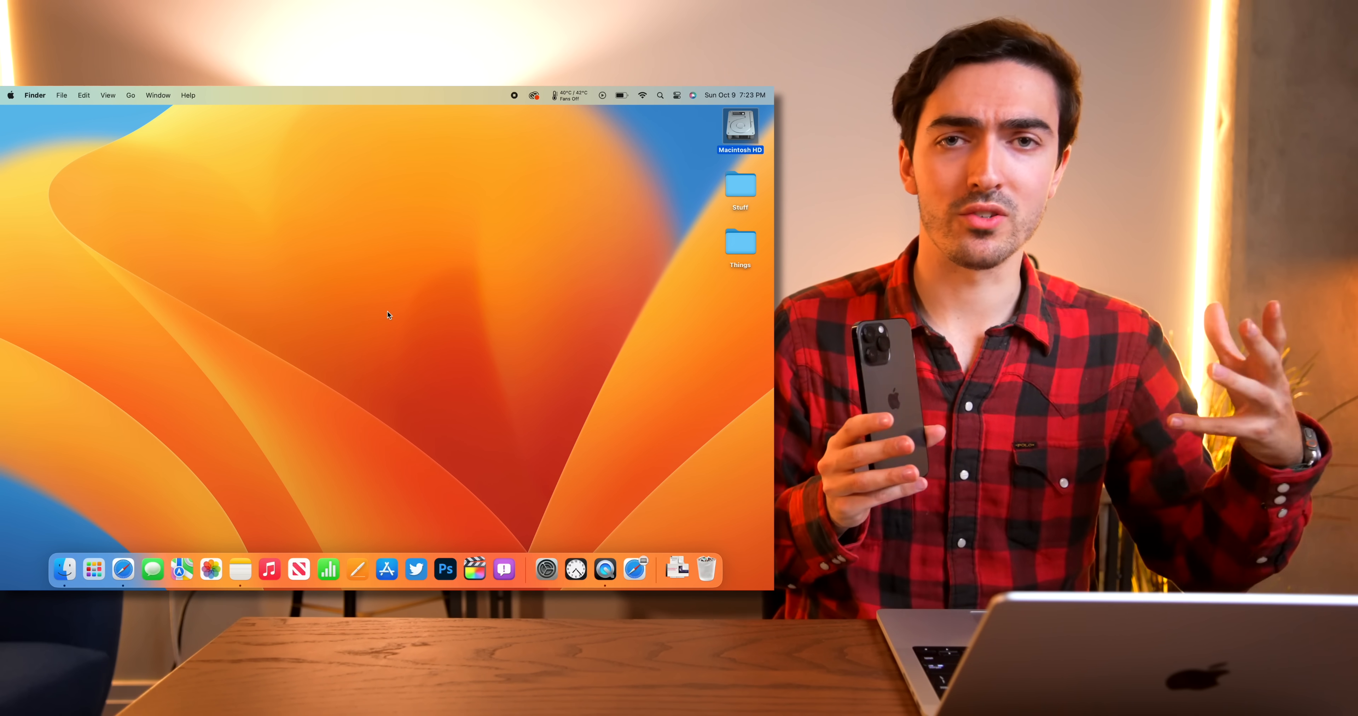
mouse_move(604, 570)
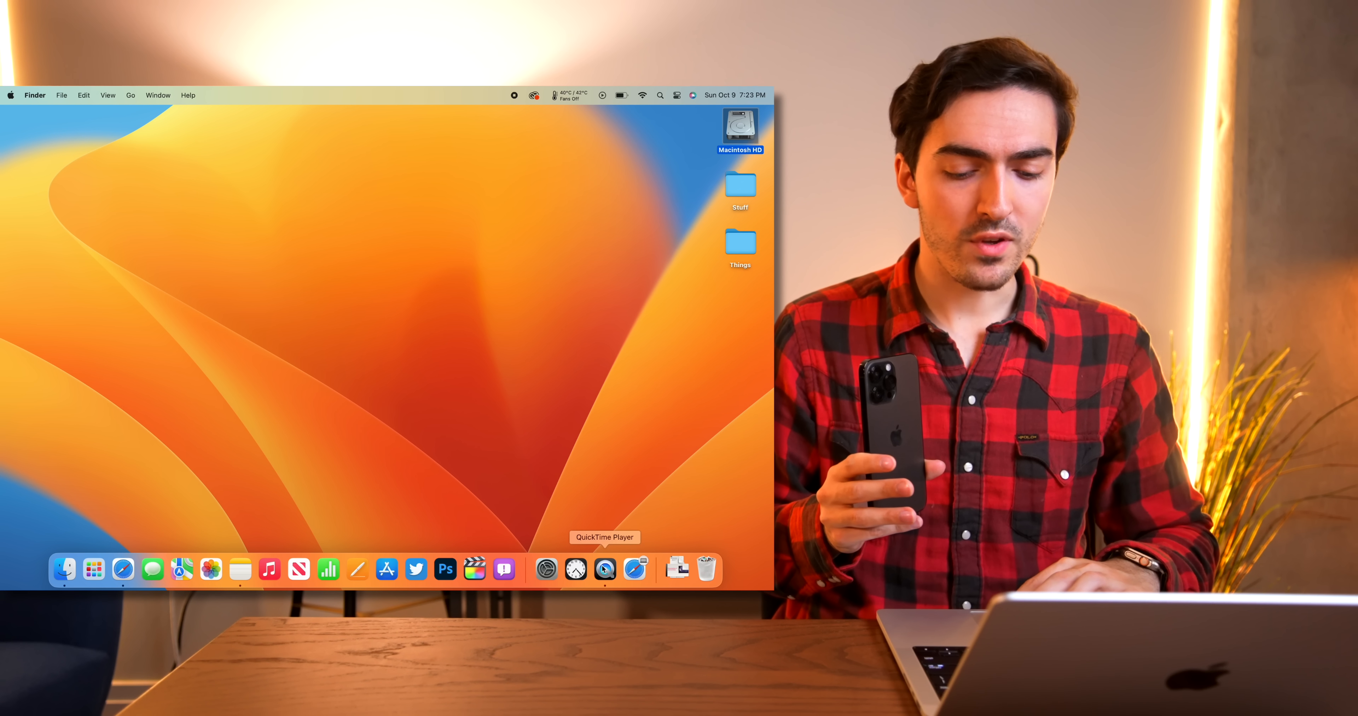
Launch QuickTime Player from the Dock.
click(605, 570)
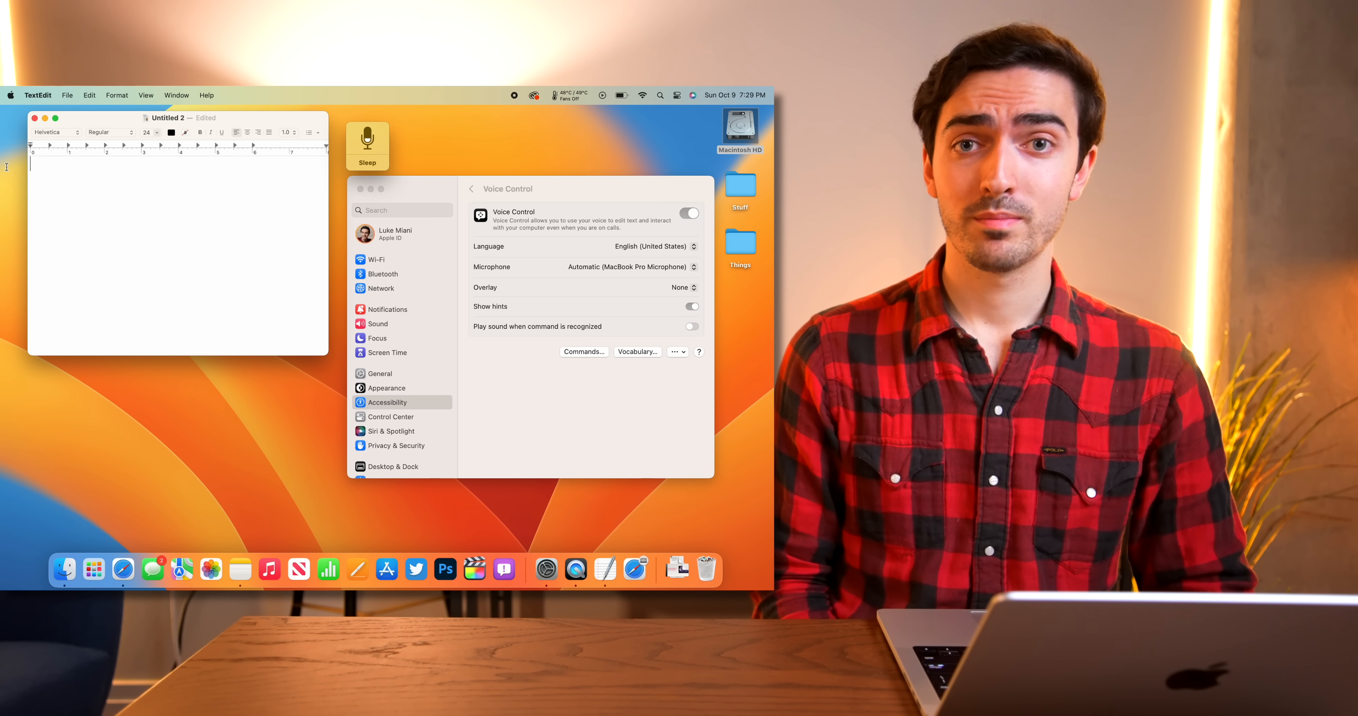
Dictate two sentences introducing macOS dictation mode into the blank TextEdit document.
text(So next up a feature I want to talk about is dictation mode.)
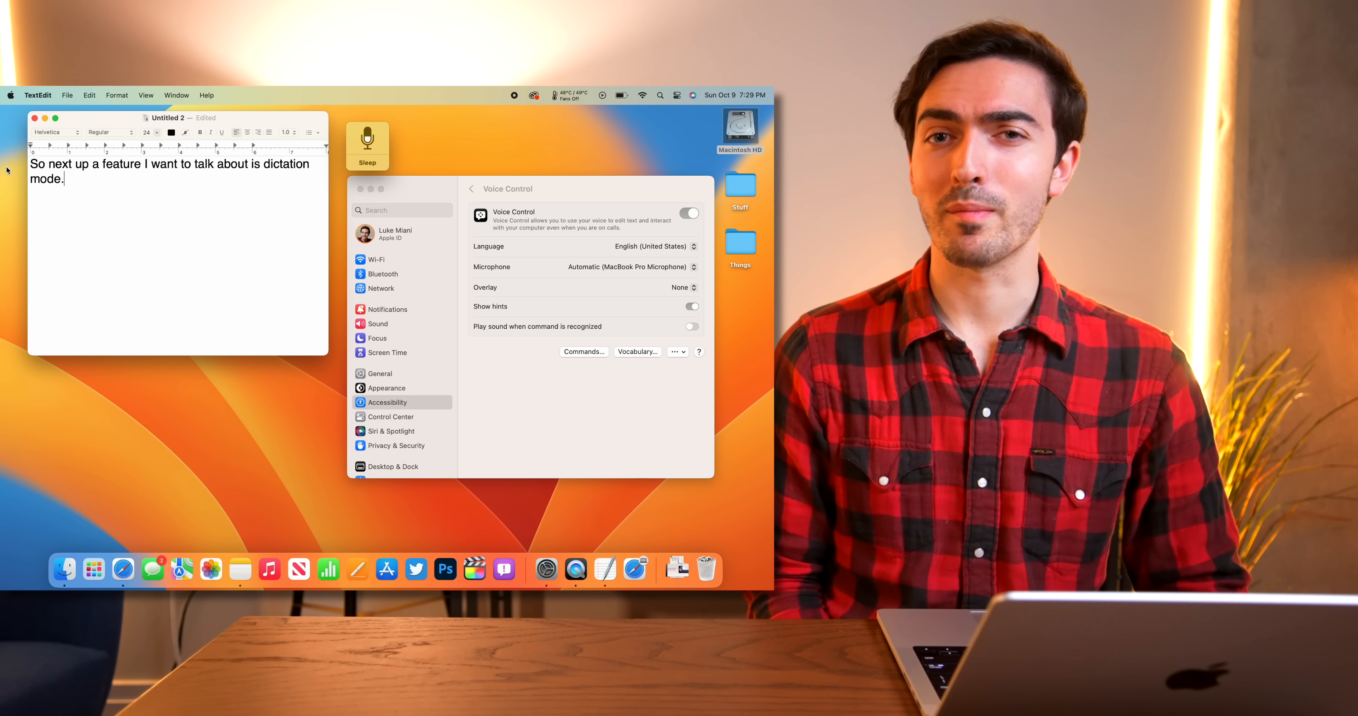
text(This is a feature that has been in macOS for a while but now it's a little bit more useful.)
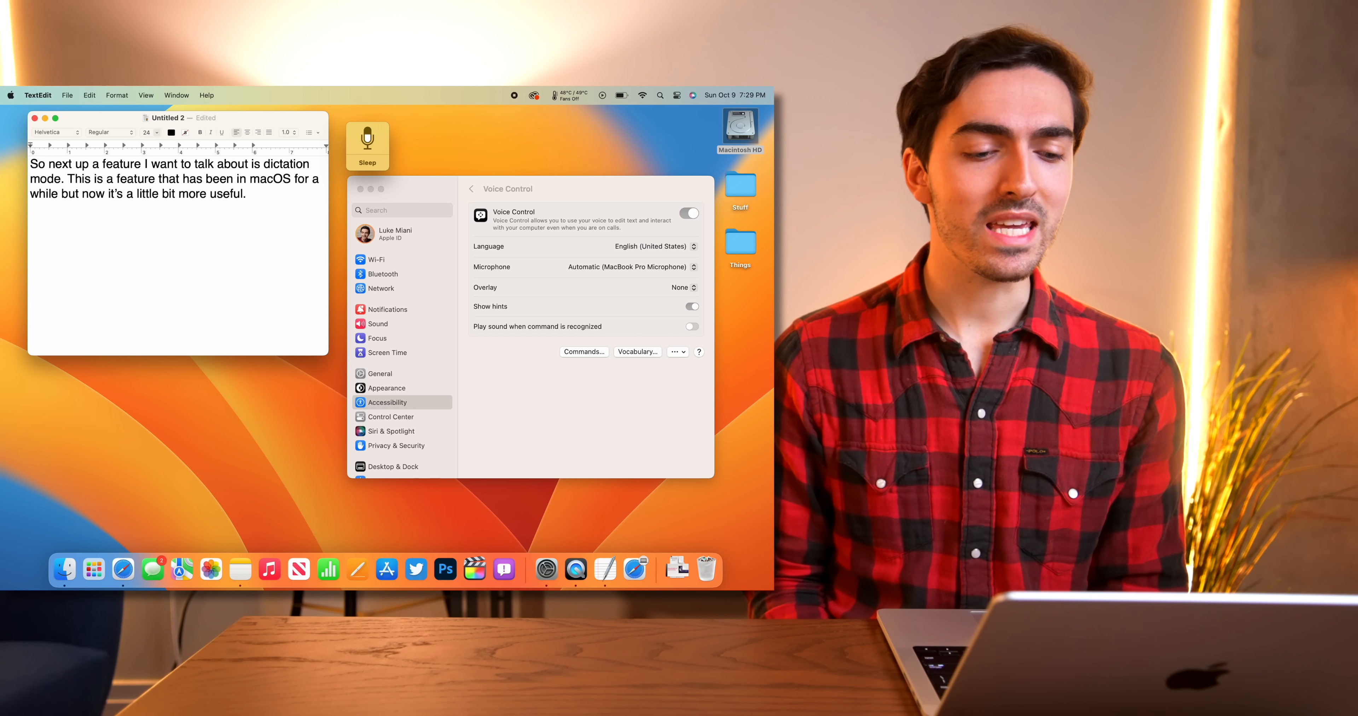
text(luke)
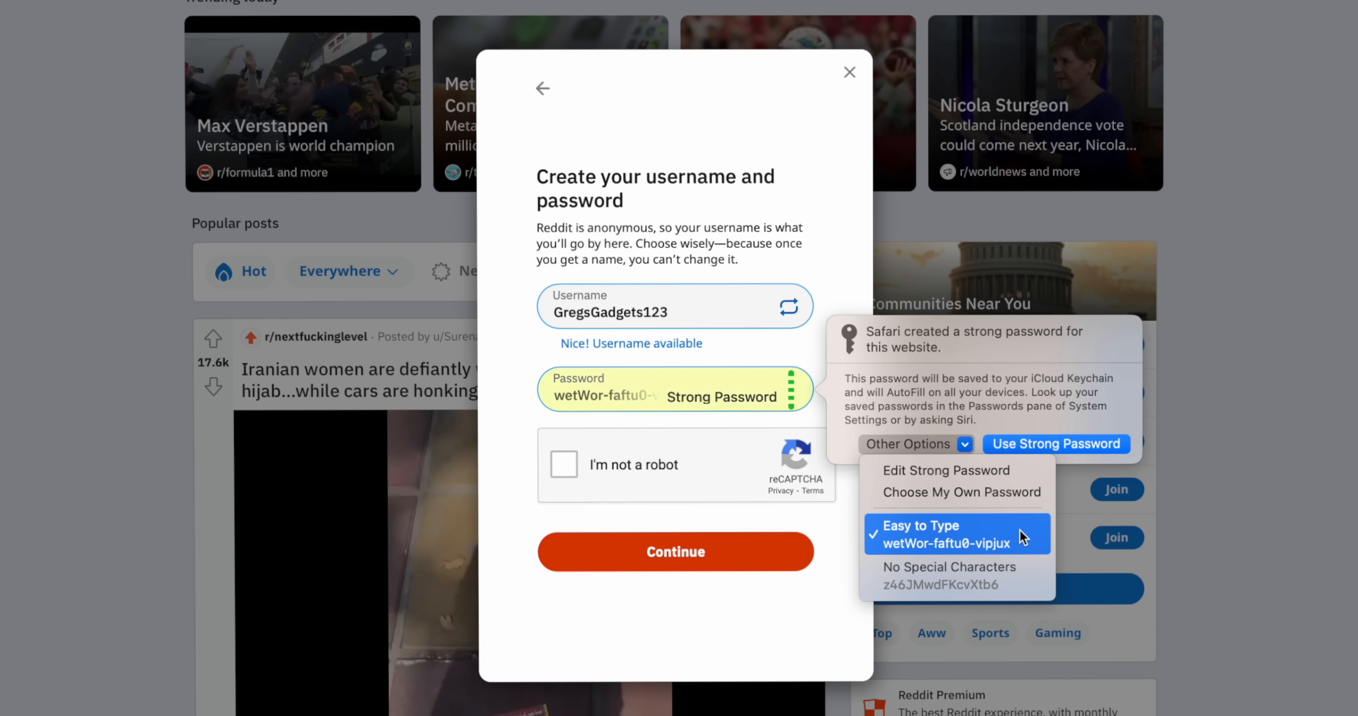
click(950, 575)
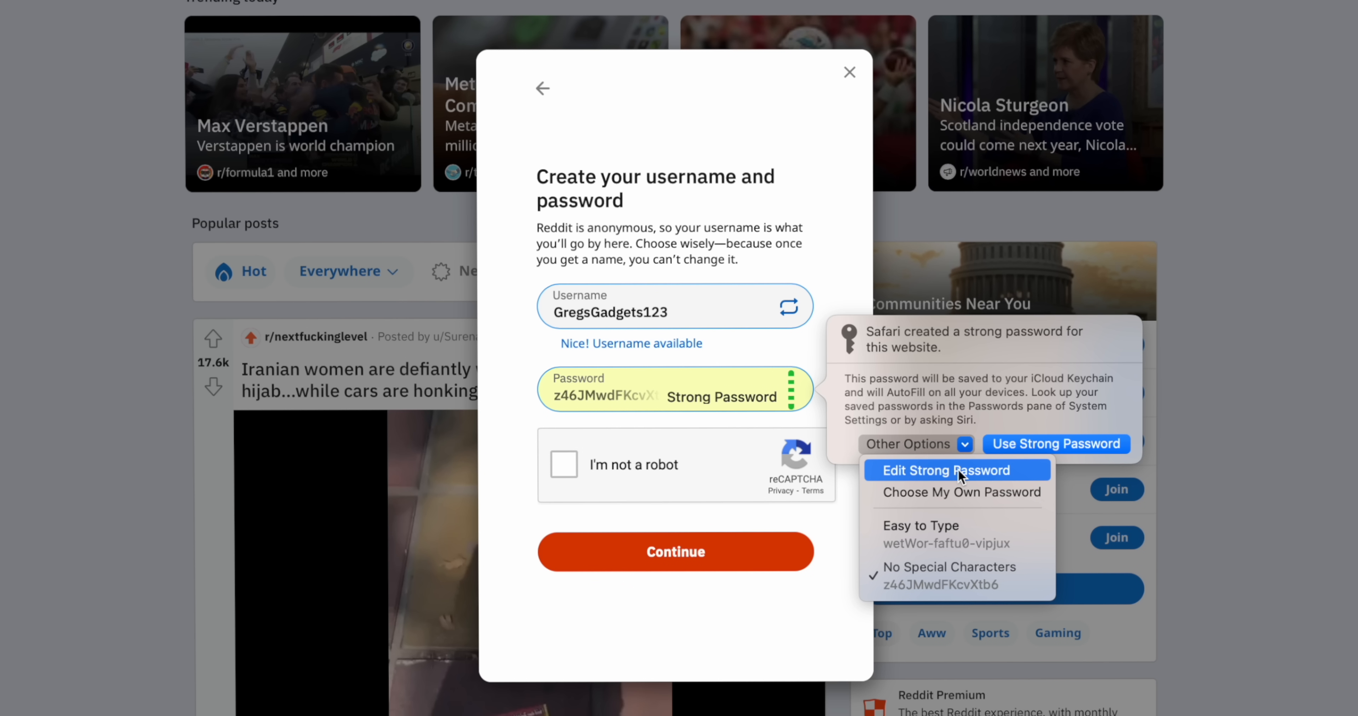
click(956, 470)
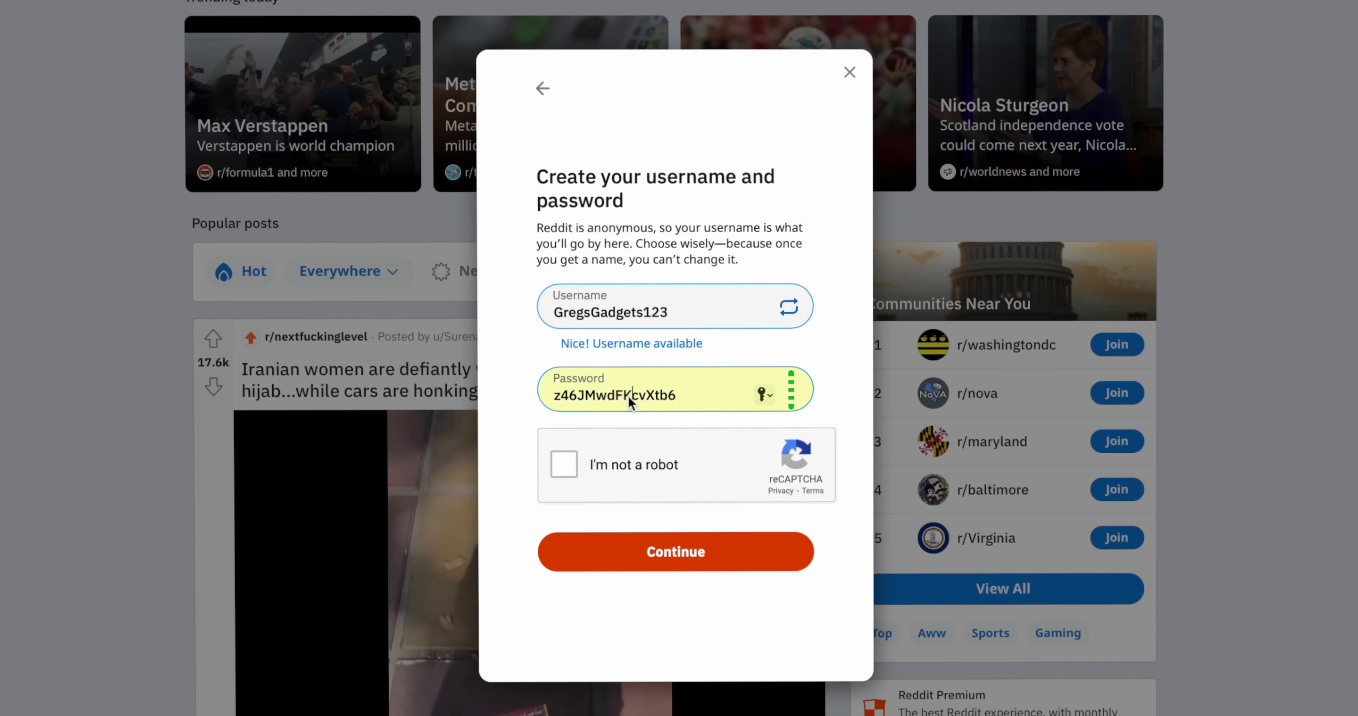
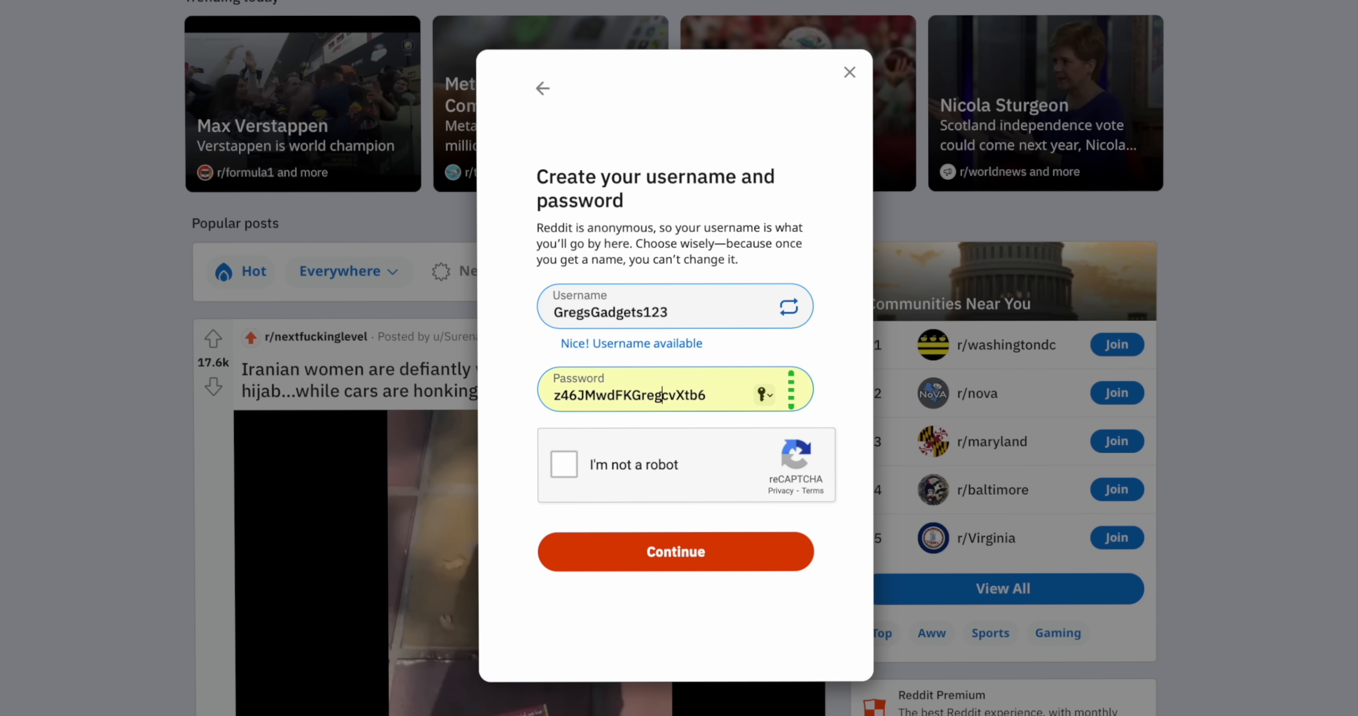